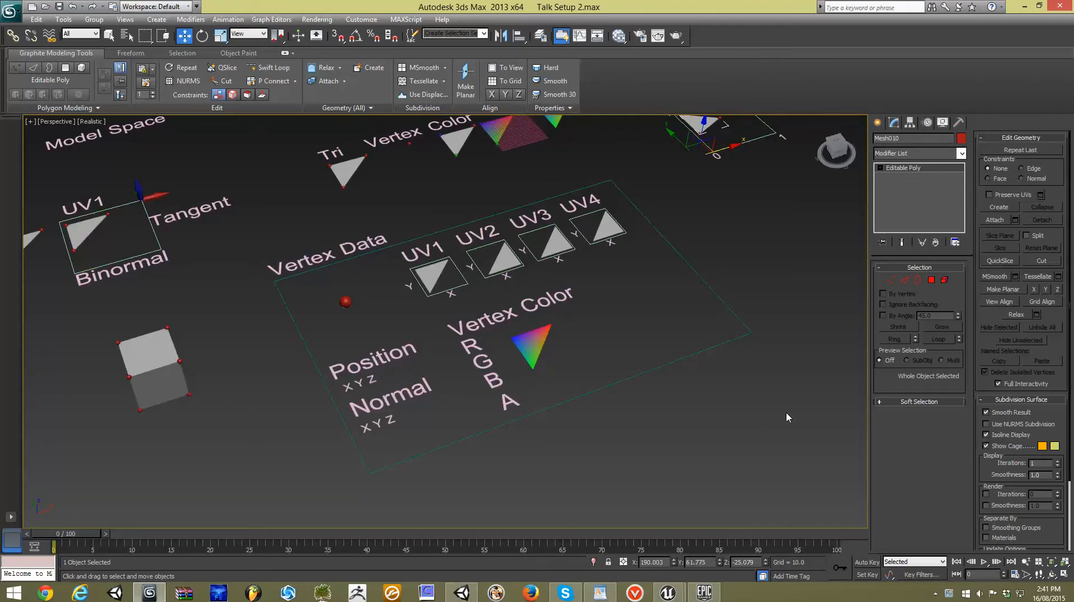
Step: Select the Tree2 model and browse its element vertex colours in the Command Panel
left_click(678, 190)
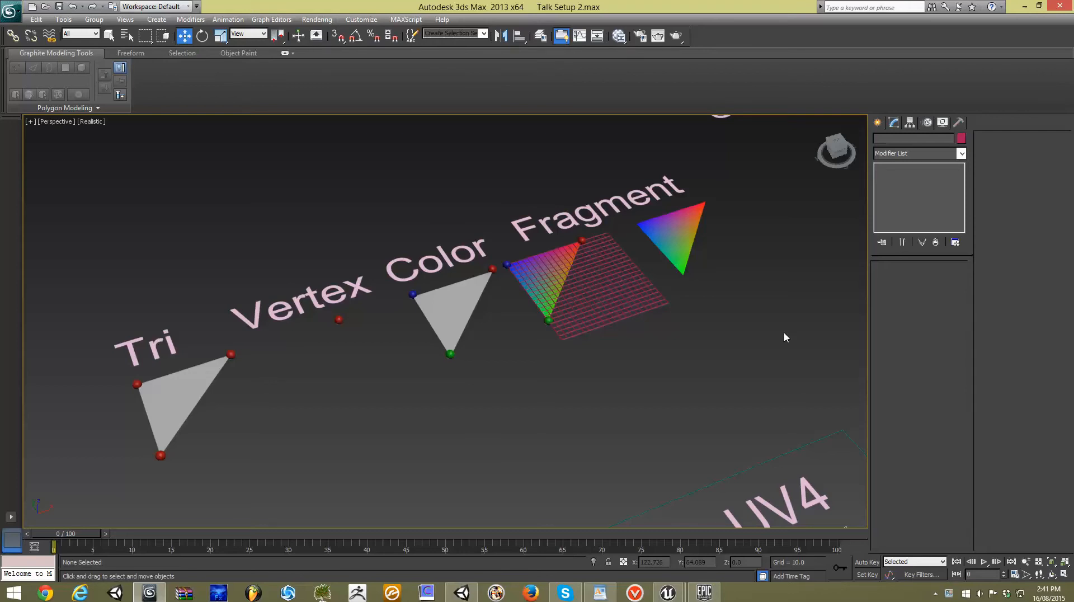
mouse_move(368, 405)
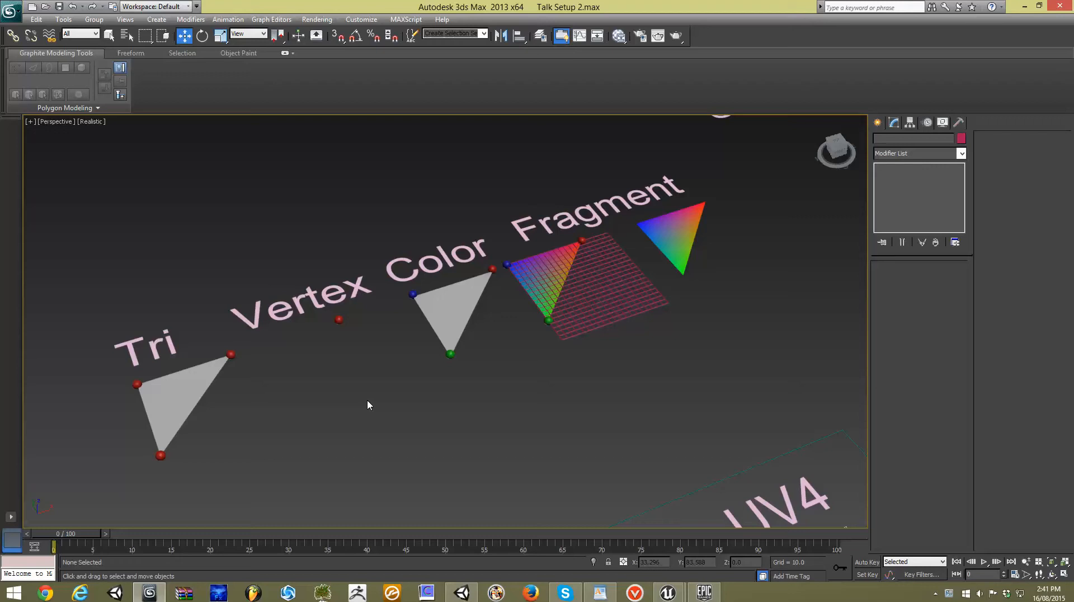
mouse_move(336, 333)
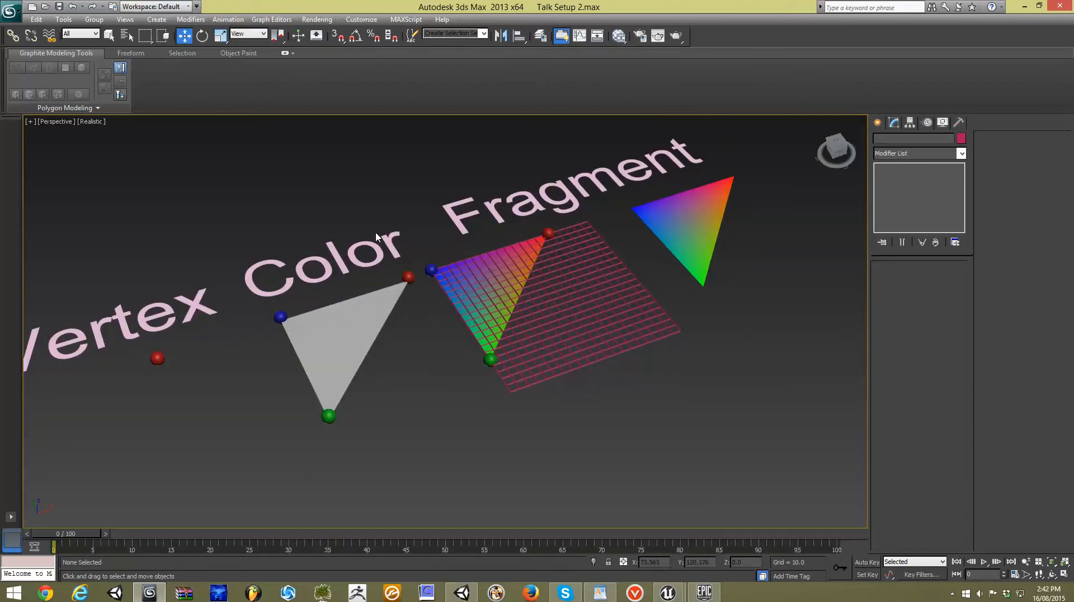
mouse_move(279, 338)
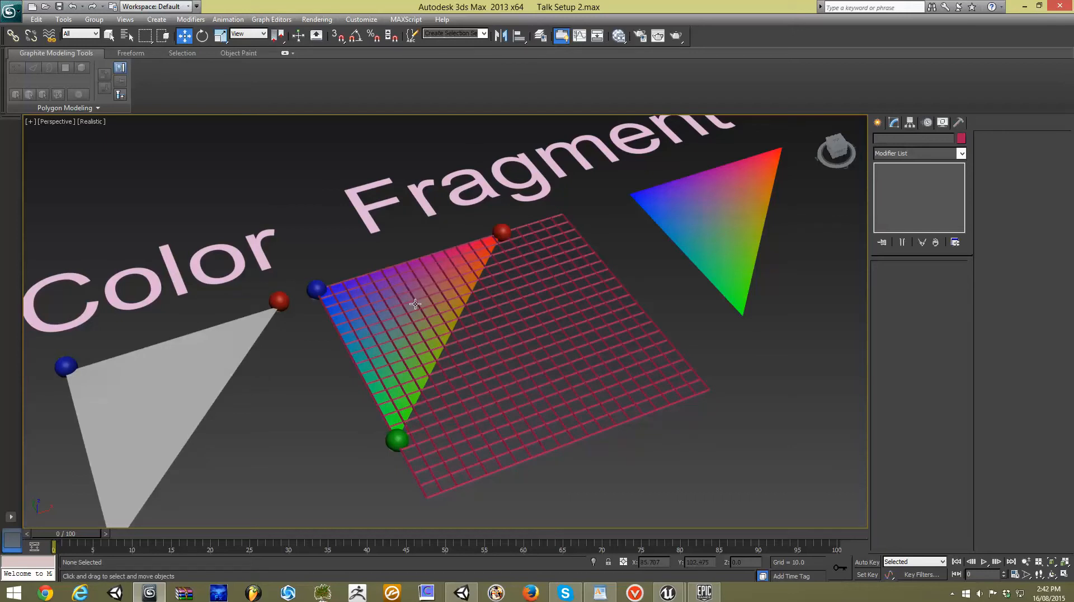
mouse_move(349, 389)
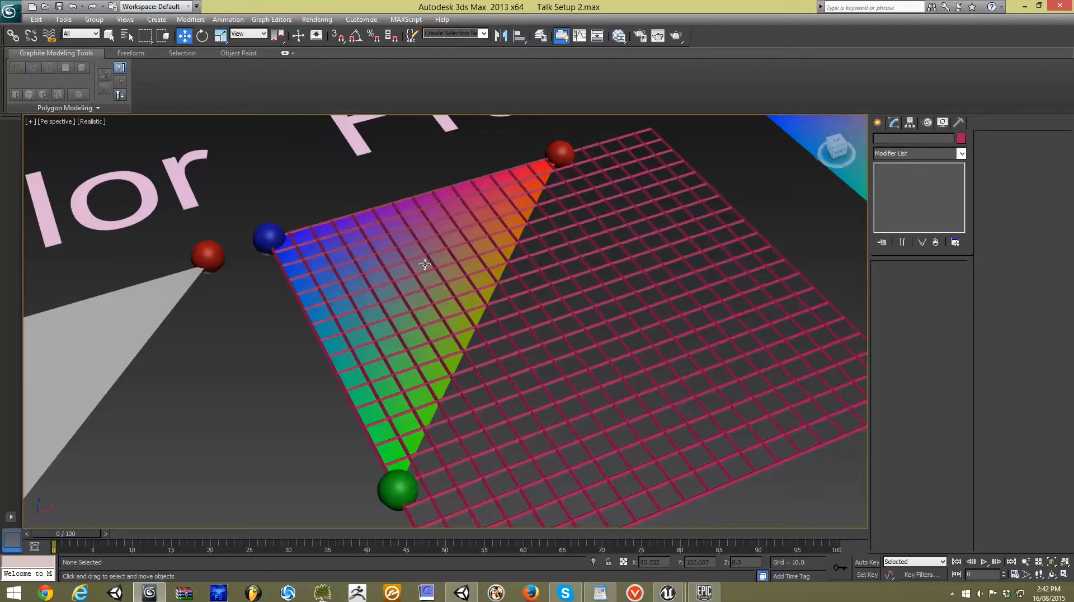
mouse_move(269, 237)
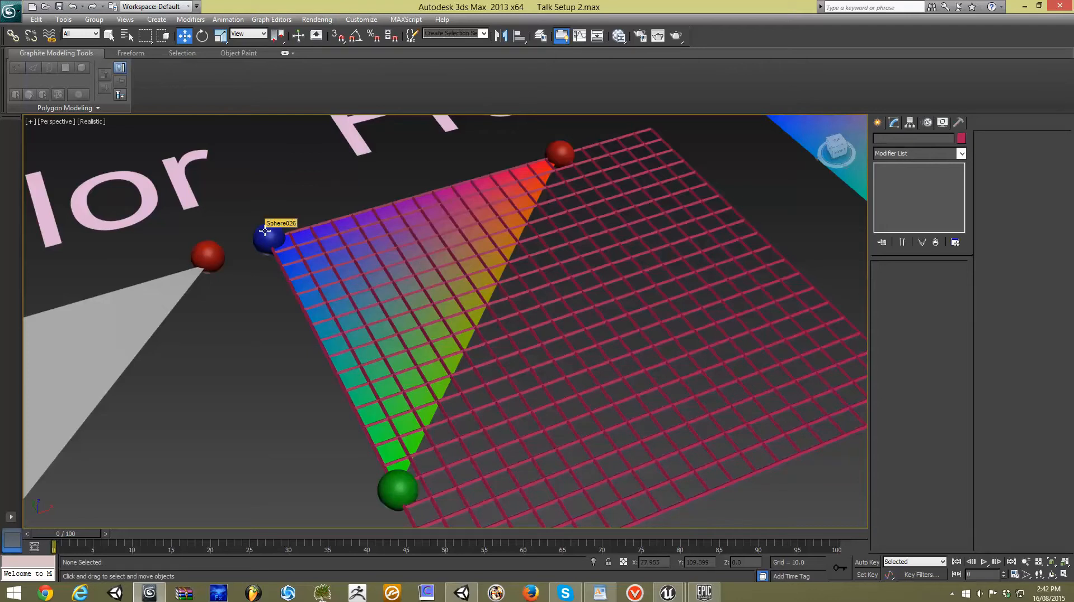
mouse_move(410, 328)
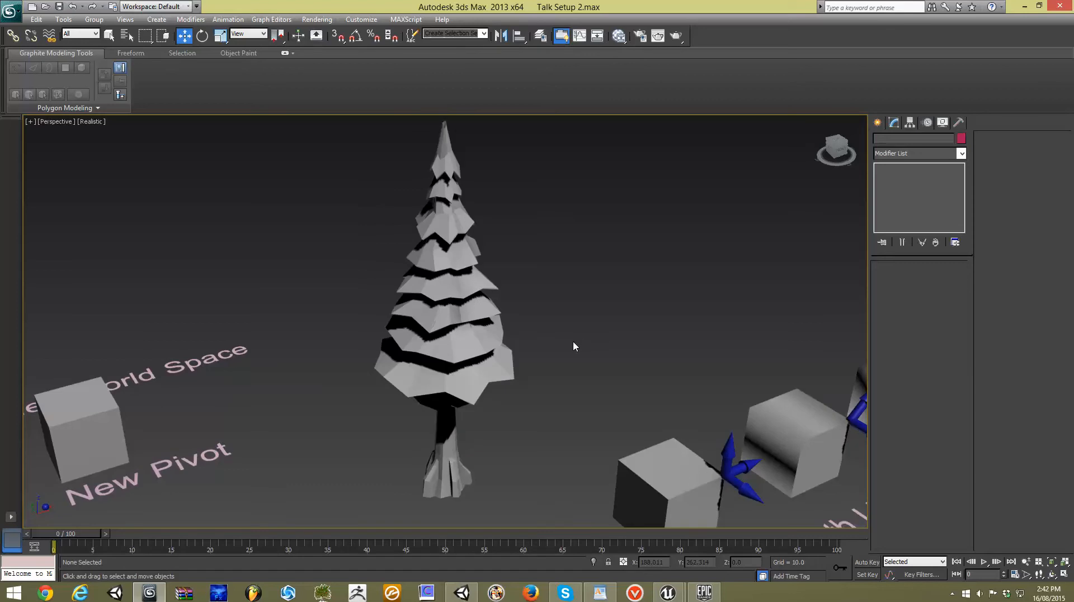
mouse_move(458, 322)
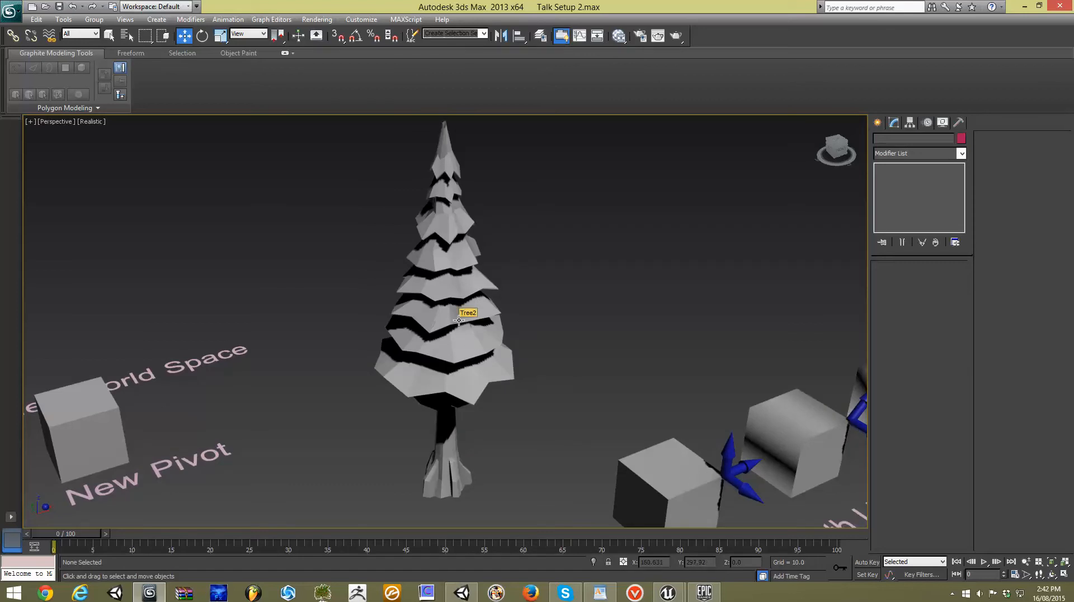
left_click(459, 320)
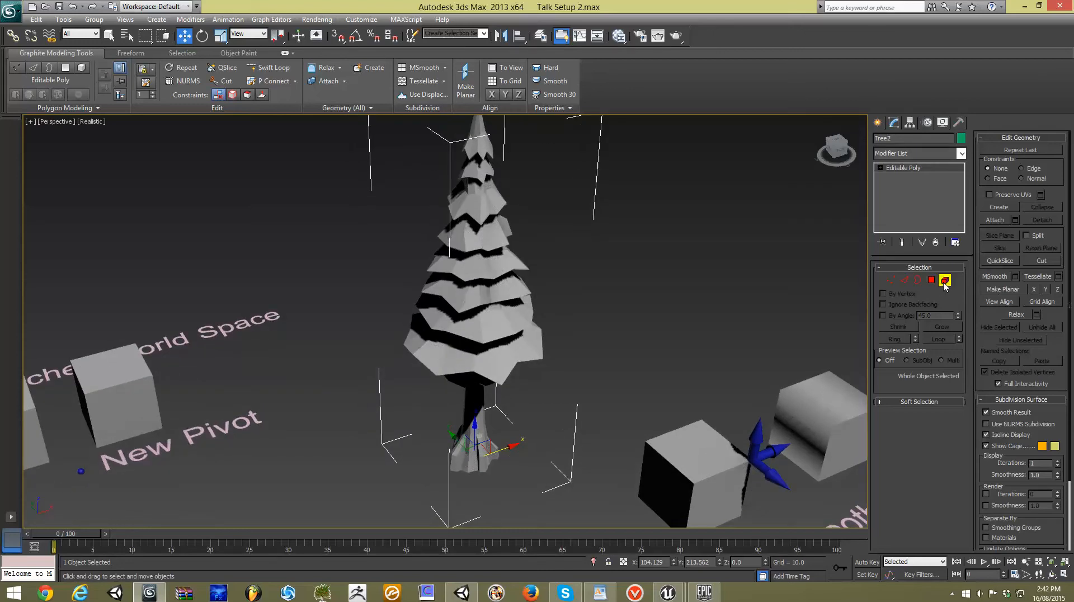
left_click(945, 280)
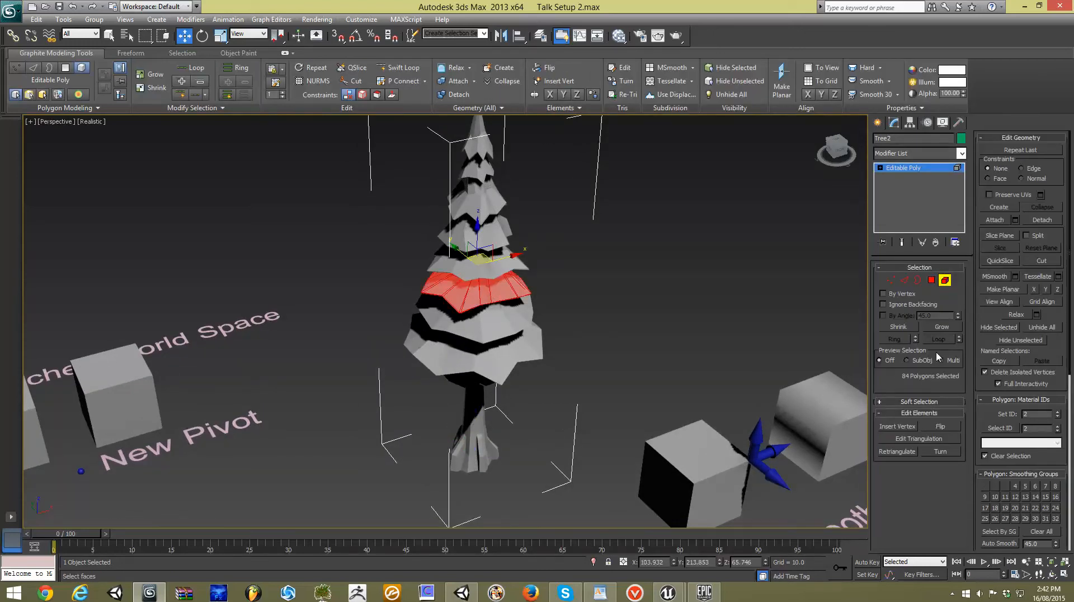
scroll("down", 3)
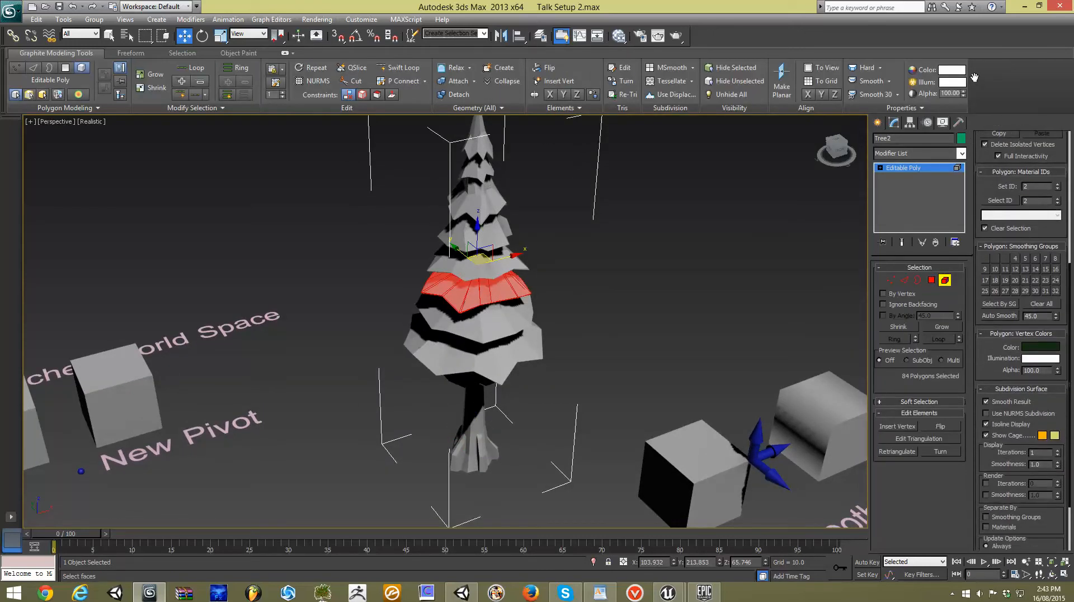
scroll("down", 3)
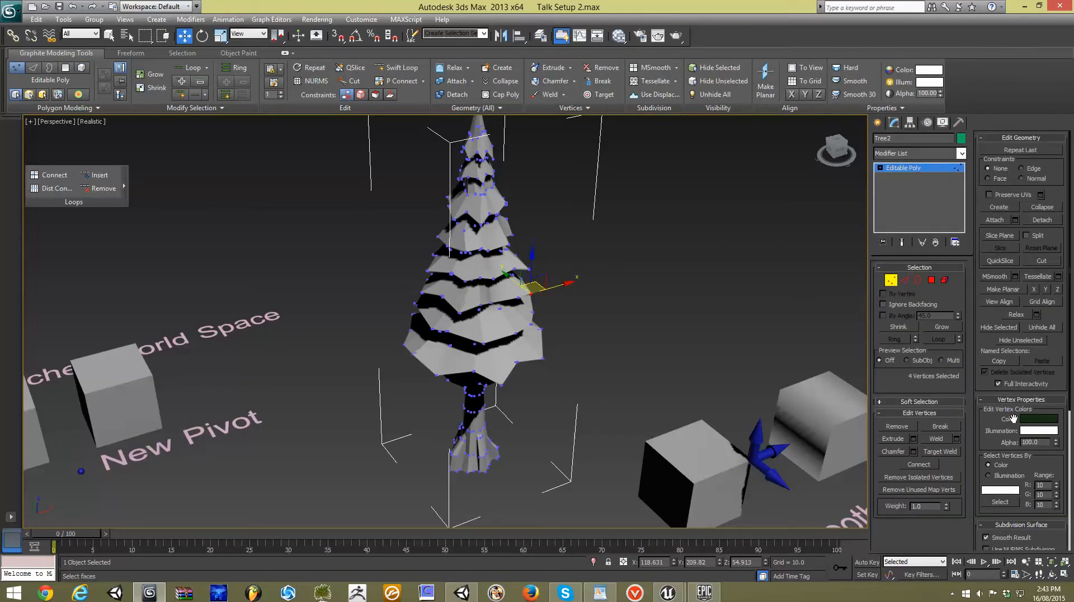
scroll("down", 3)
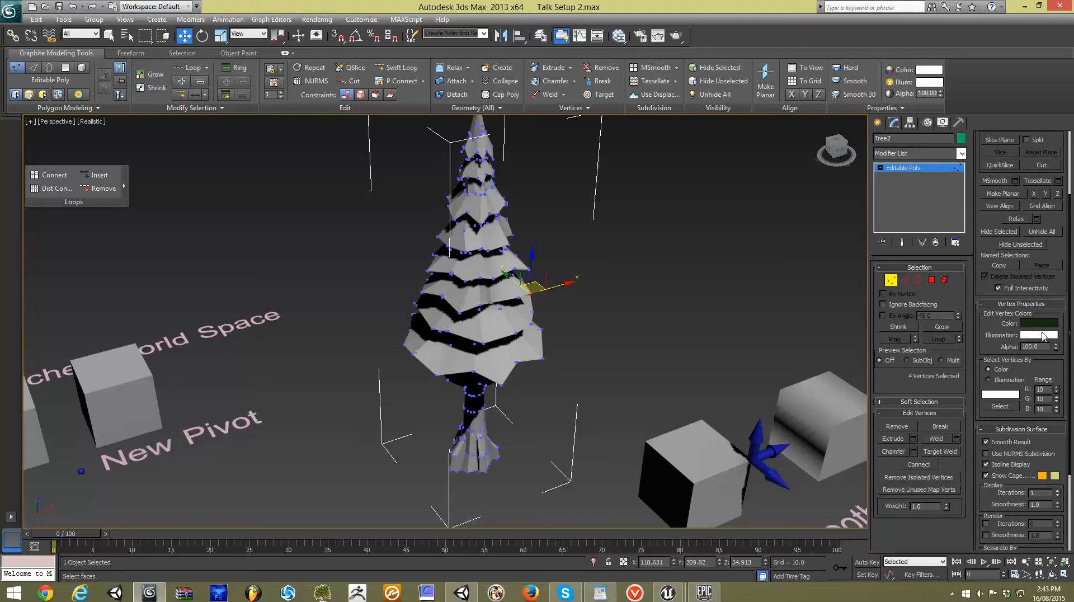
mouse_move(1036, 327)
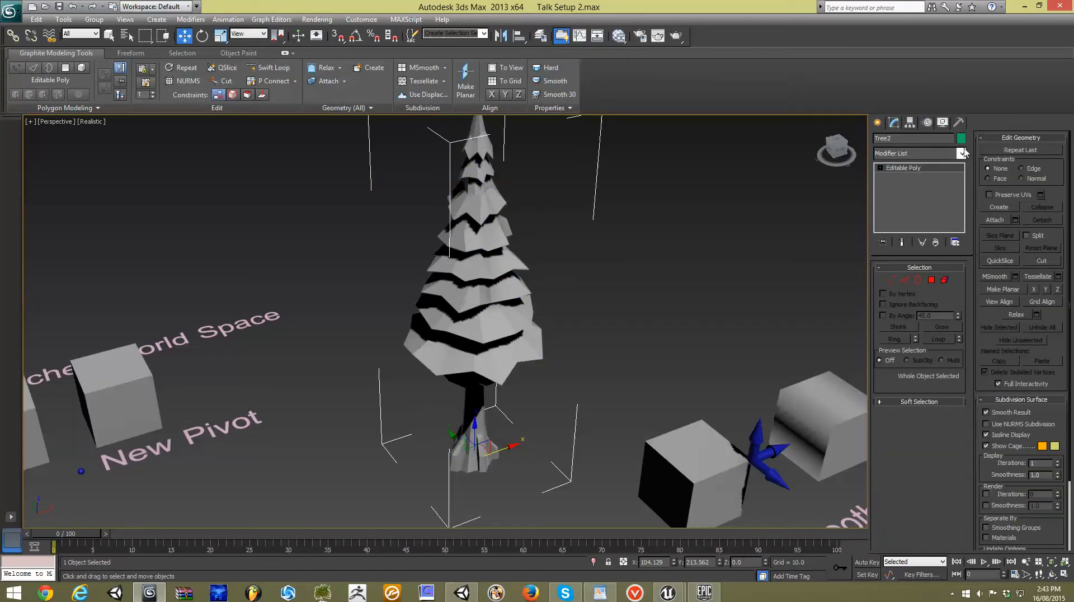
Step: Add a VertexPaint modifier to Tree2 and turn on vertex colour display in the viewport
left_click(963, 154)
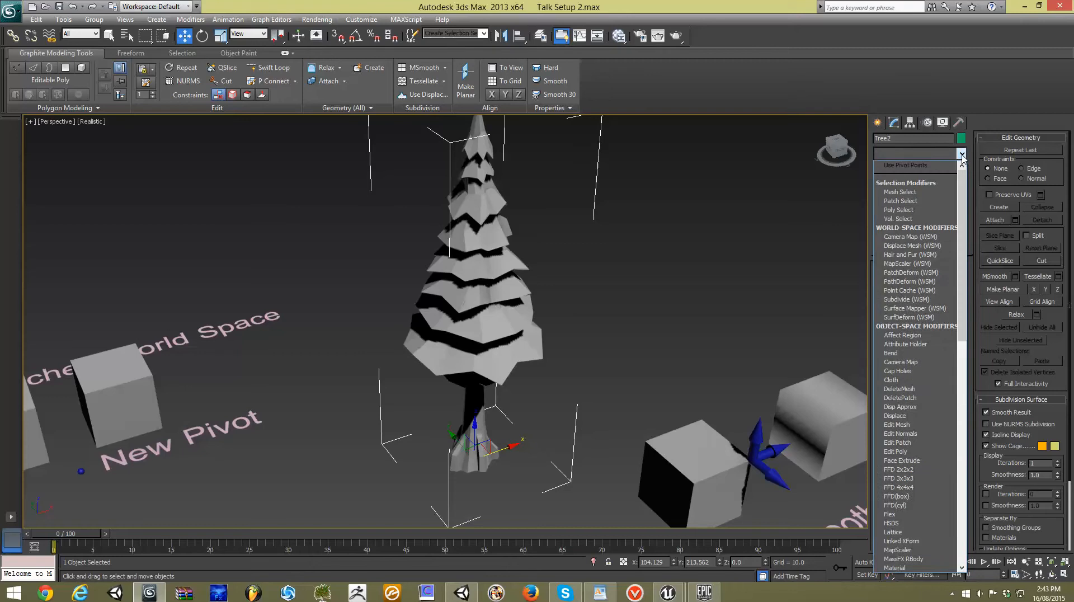
scroll("down", 3)
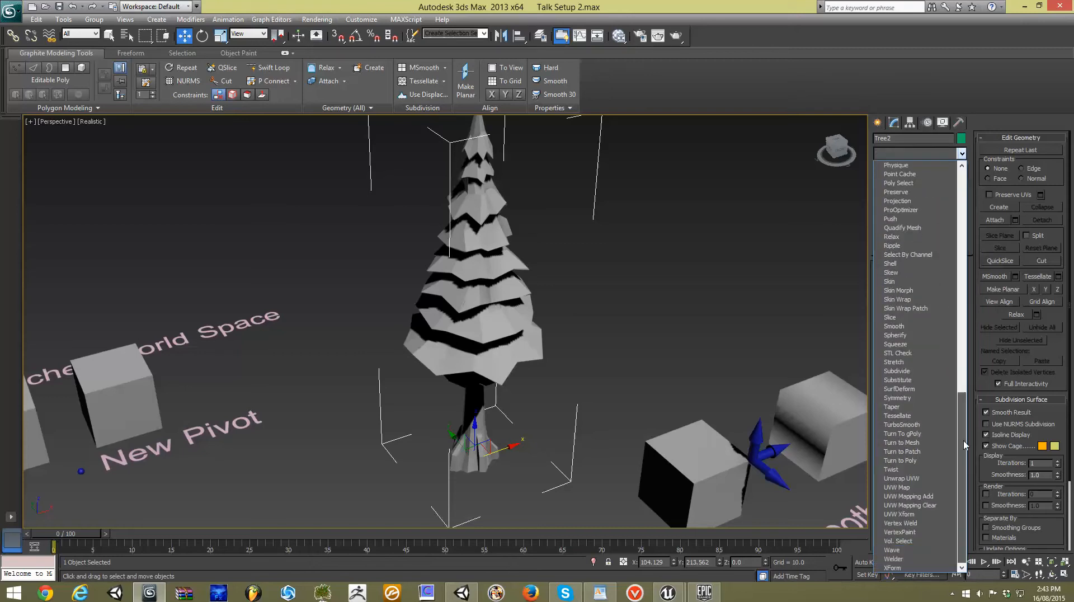
left_click(901, 532)
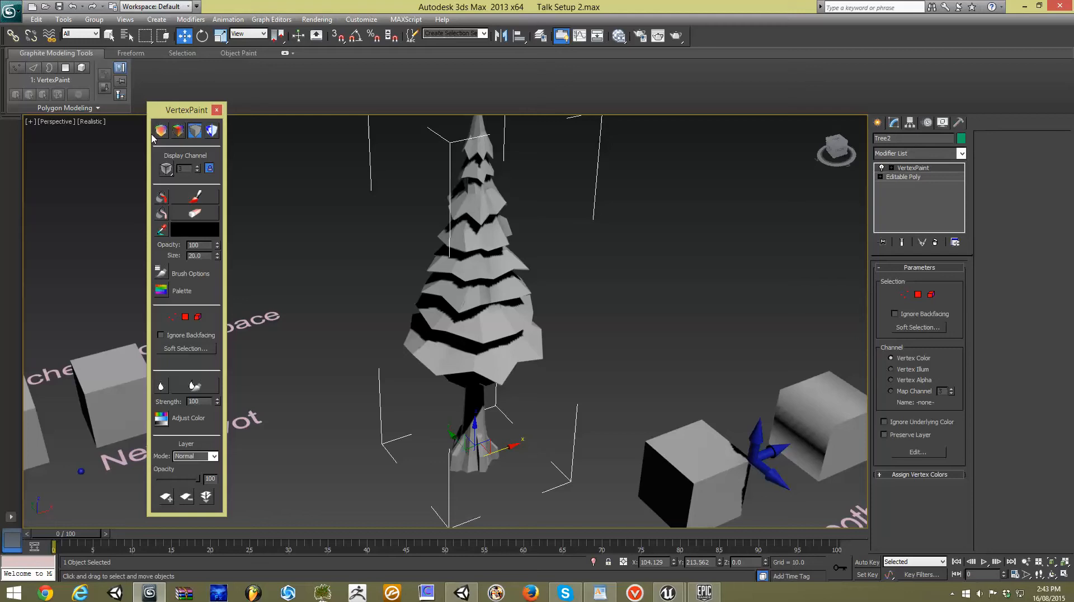
mouse_move(160, 131)
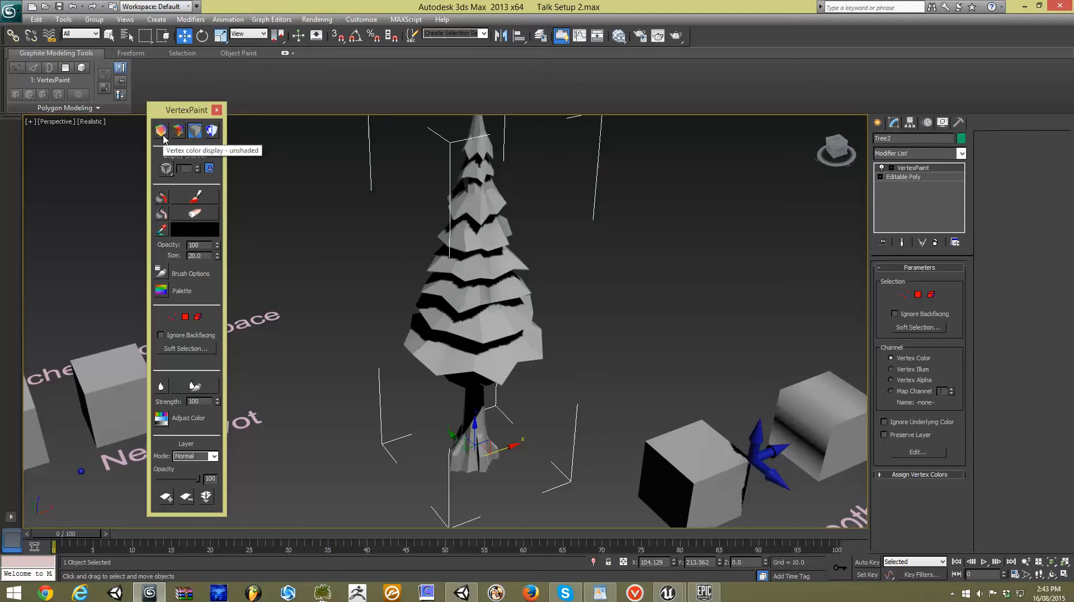
mouse_move(177, 131)
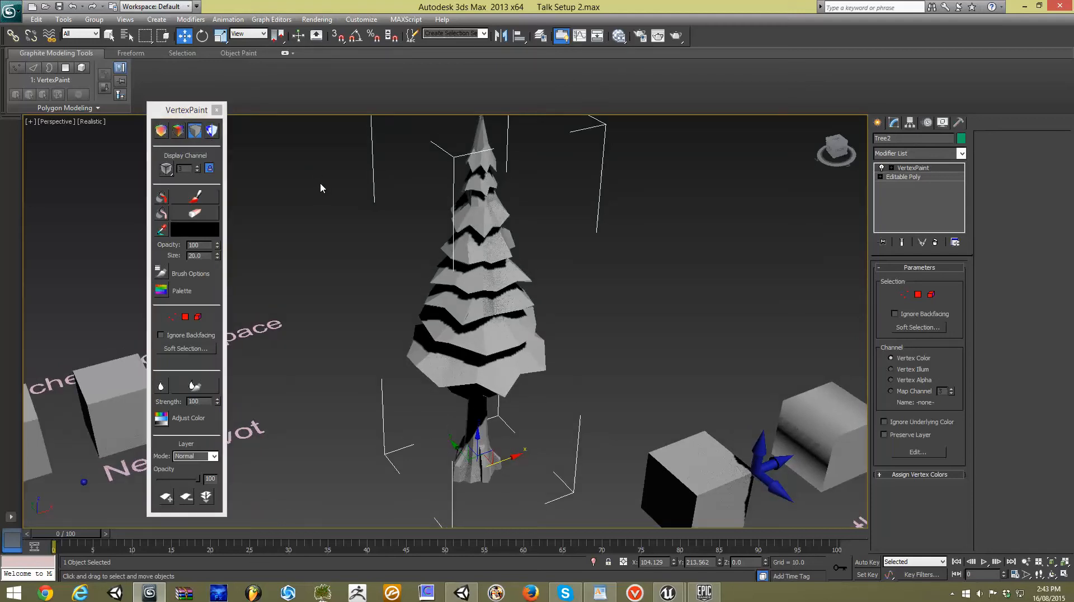
left_click(177, 131)
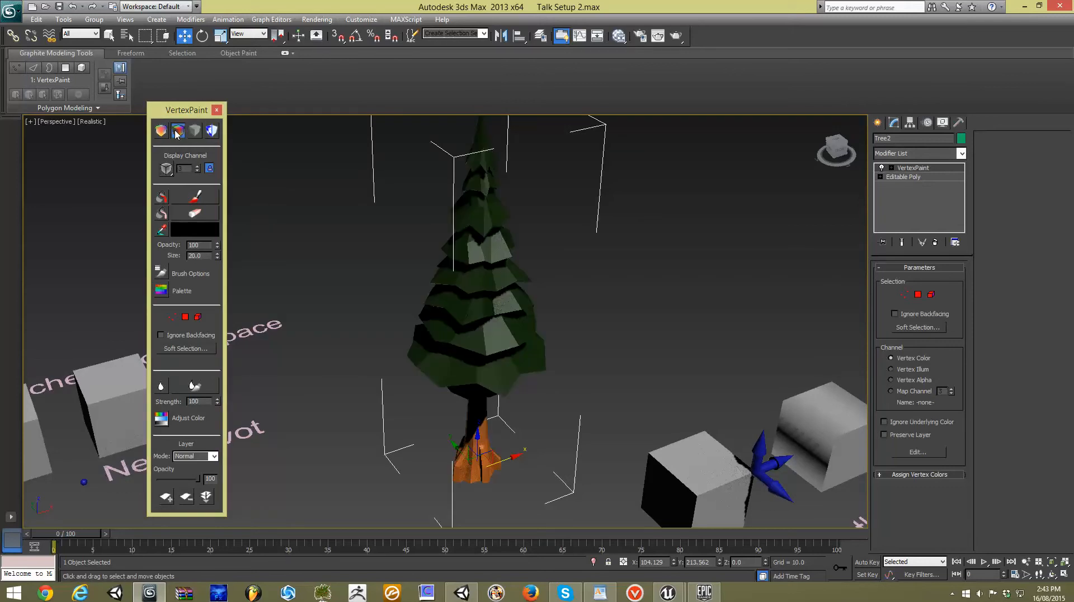
left_click(218, 110)
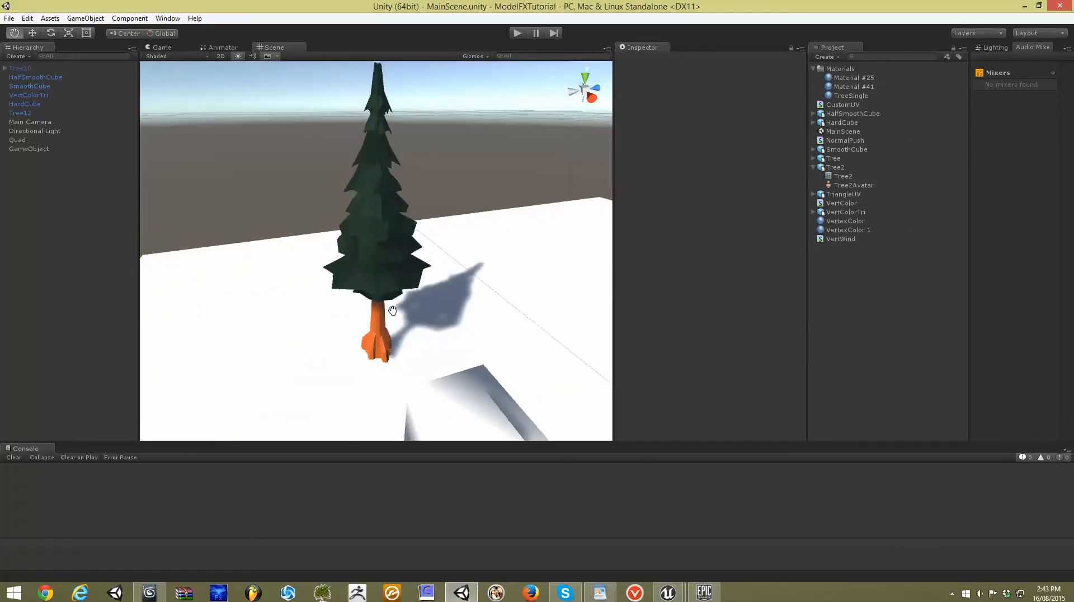
Step: Select the tree in Unity, then open the Custom/VertColor shader for editing
left_click(20, 113)
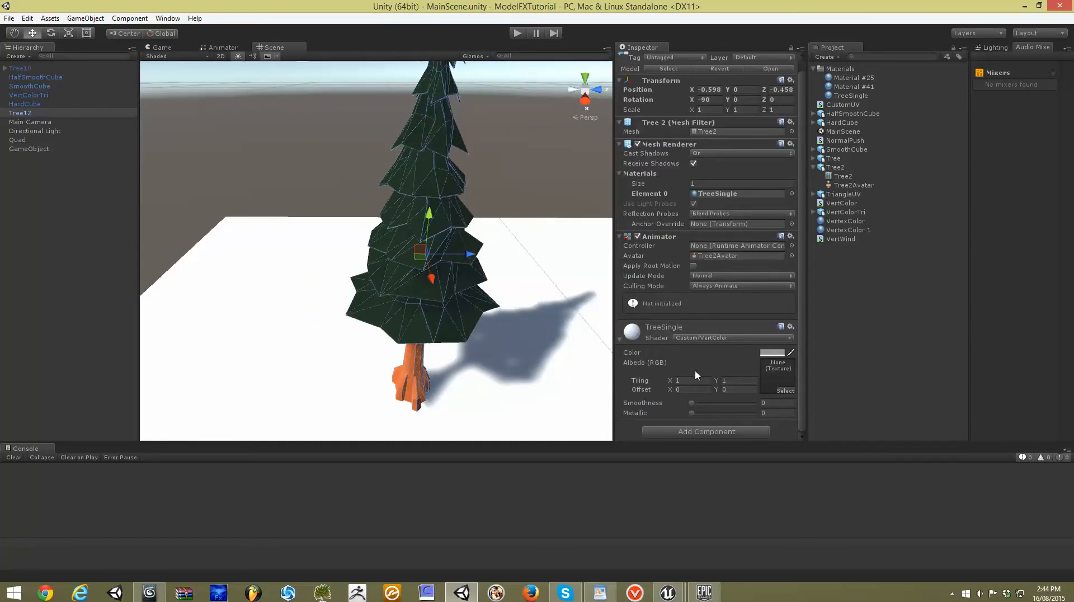
mouse_move(504, 208)
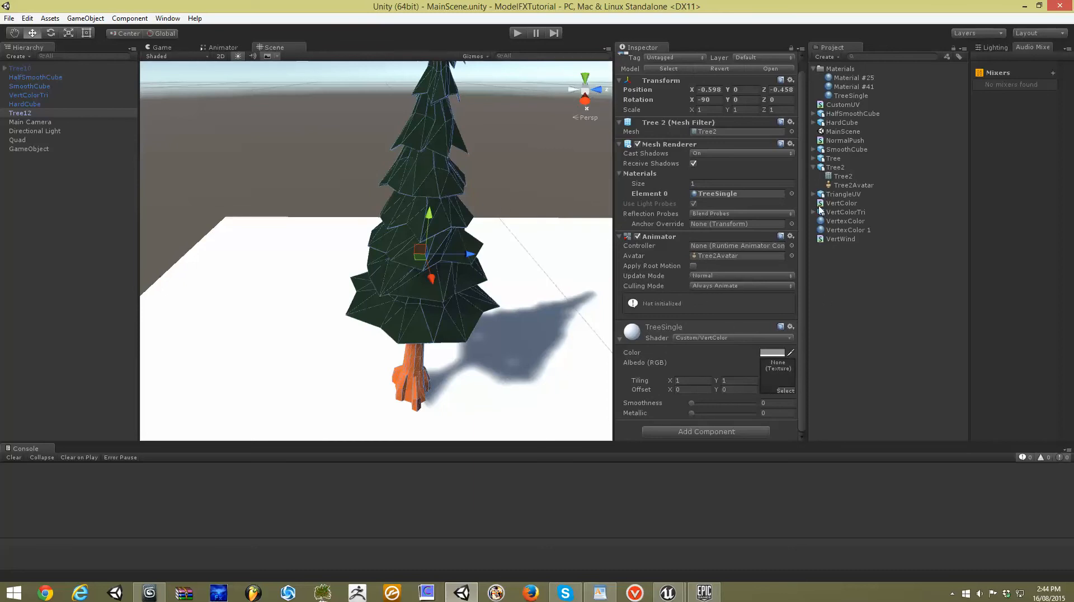
left_click(843, 202)
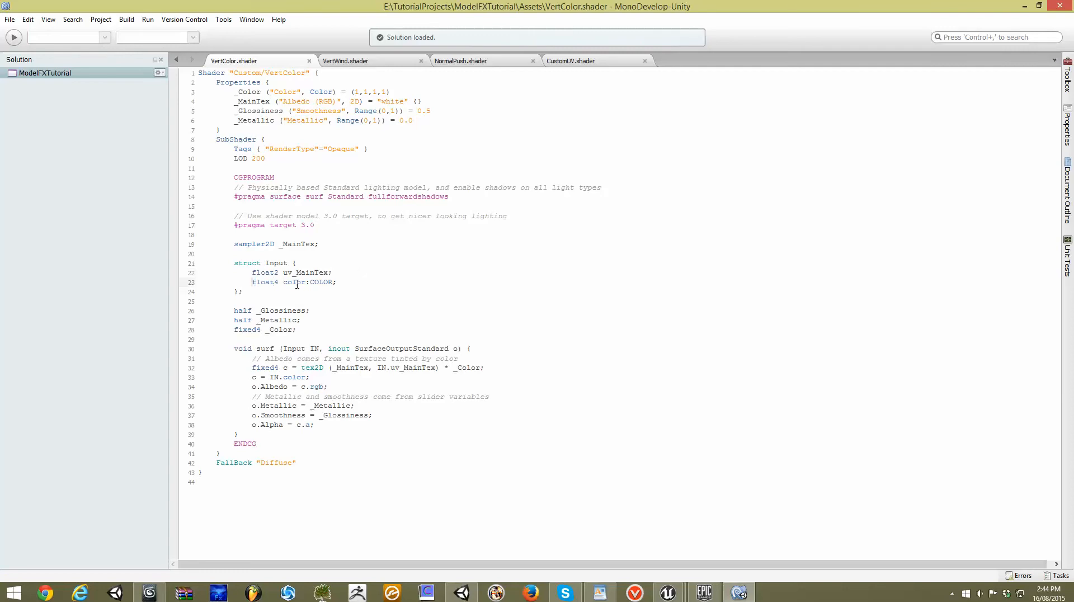
left_click(349, 283)
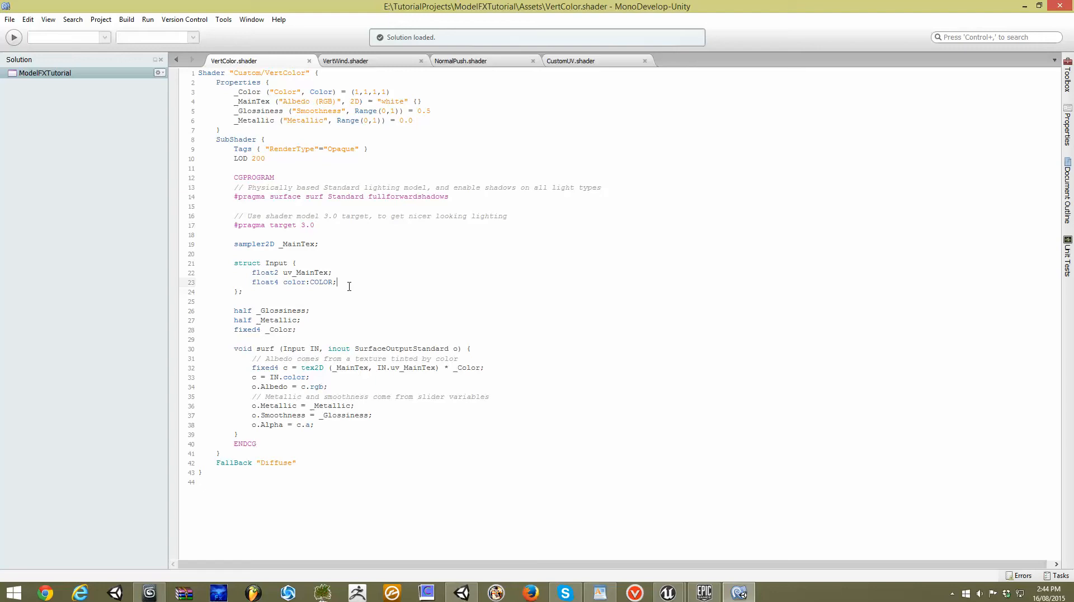
double_click(323, 282)
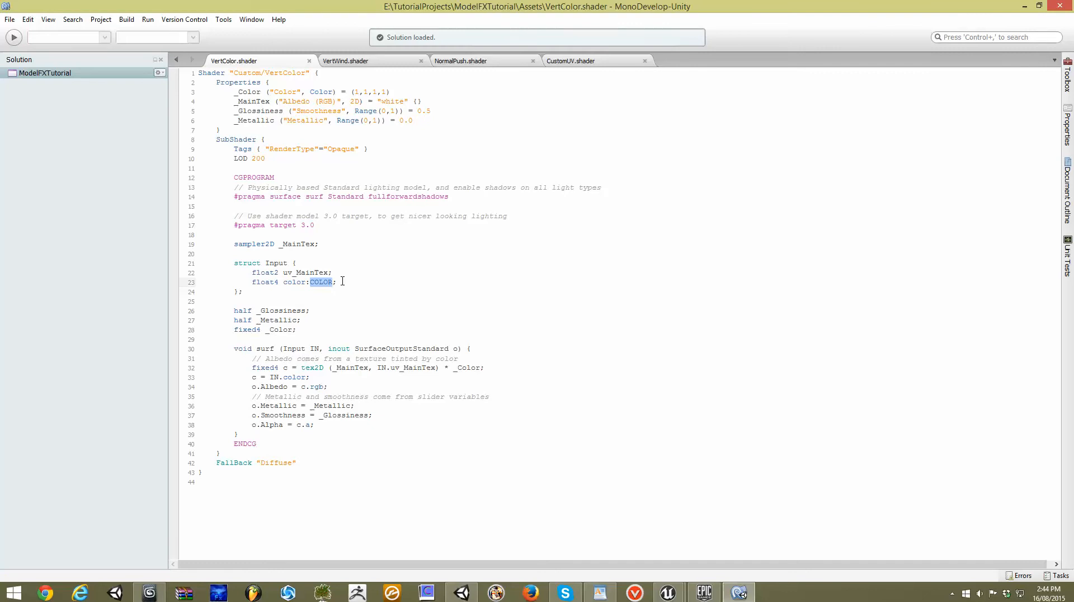
left_click(330, 272)
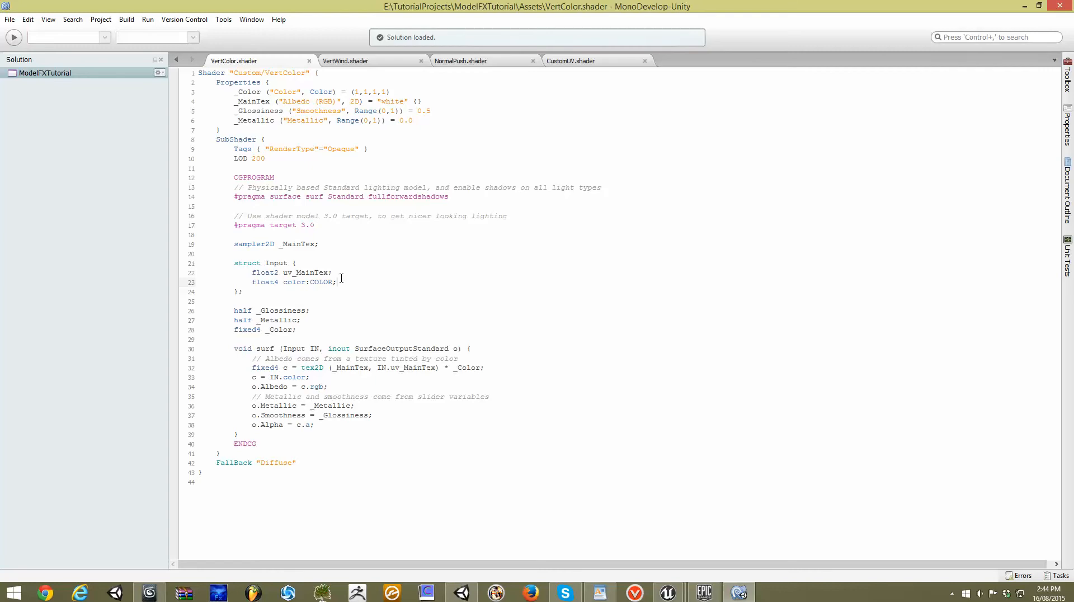
mouse_move(340, 269)
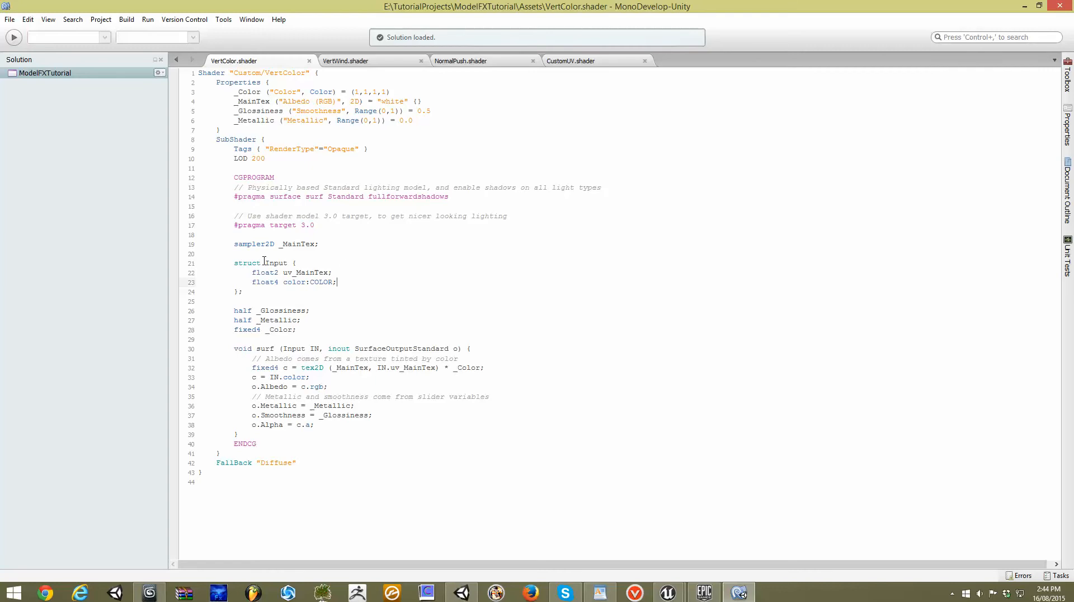
double_click(276, 263)
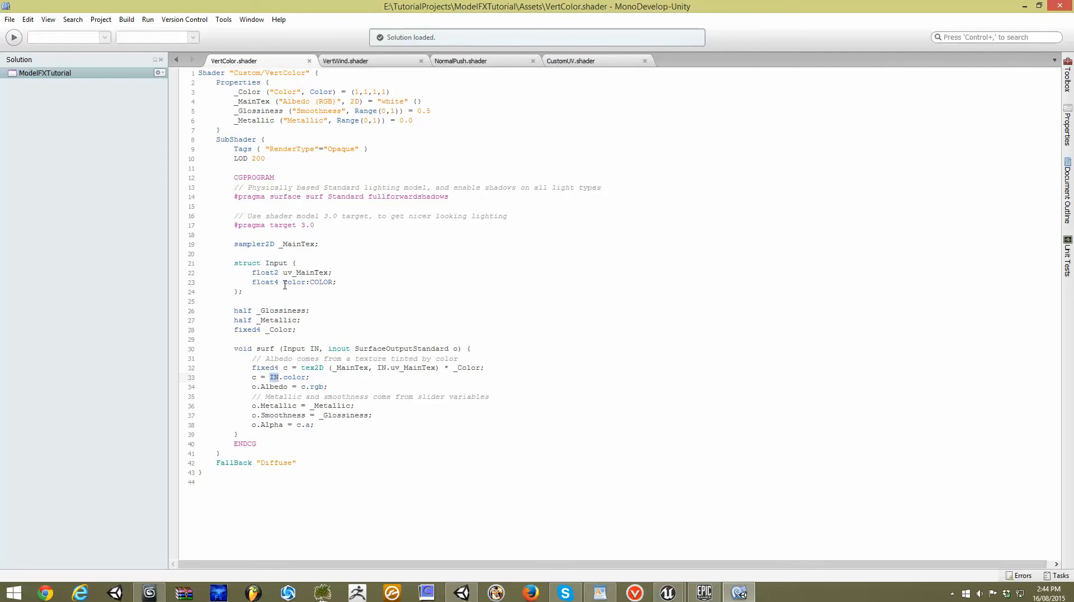
double_click(295, 282)
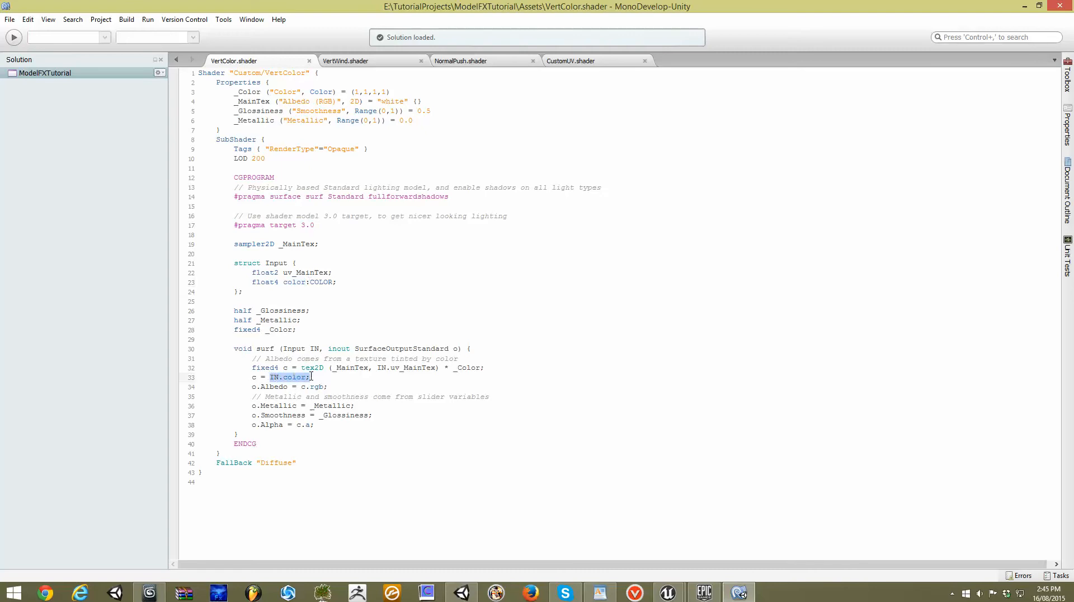
left_click(266, 367)
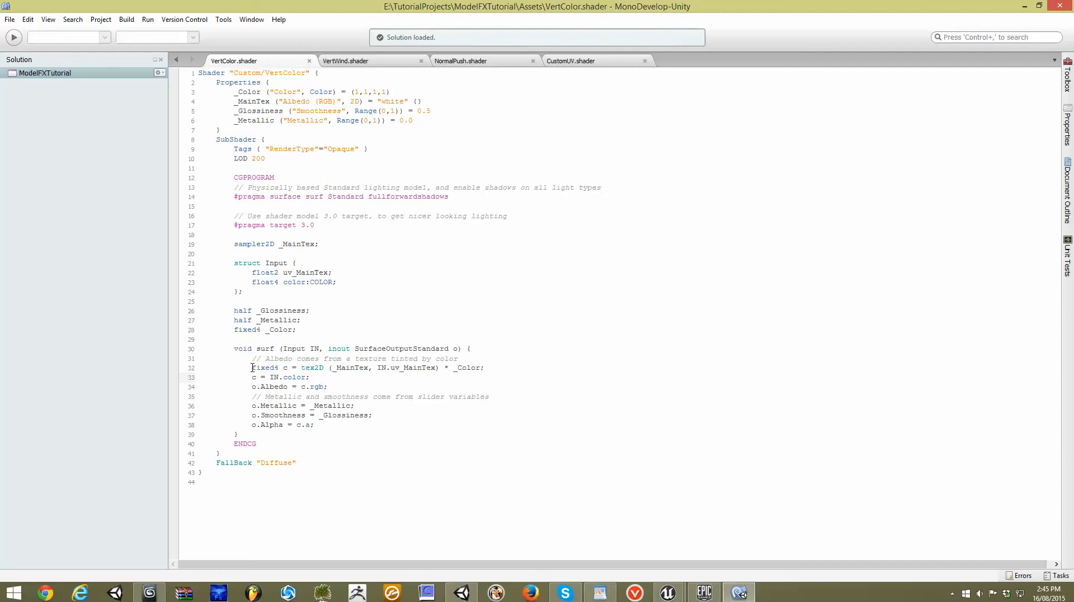
double_click(264, 368)
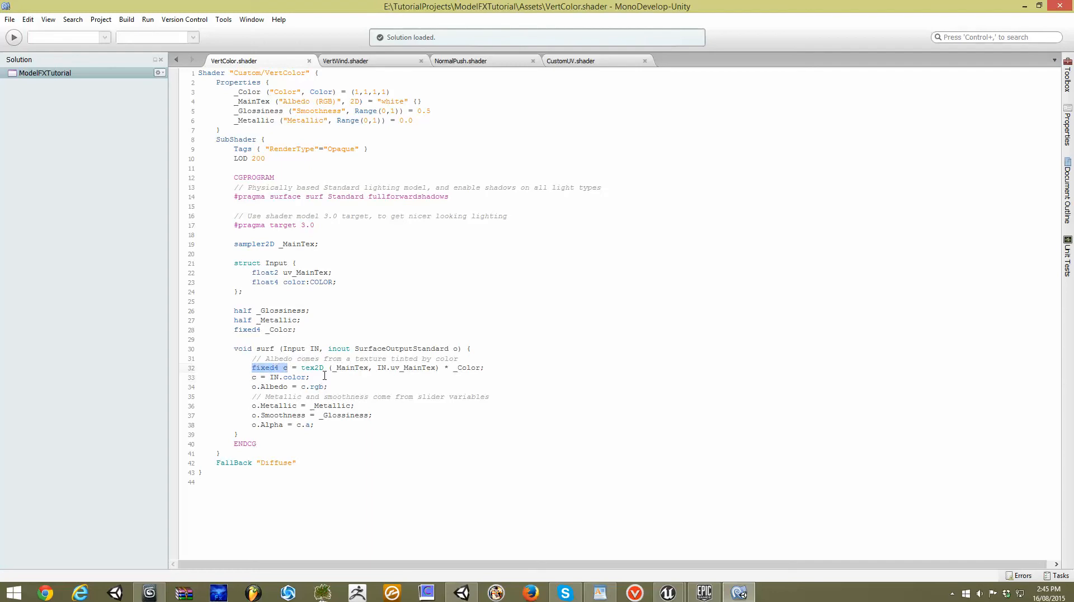
left_click(283, 367)
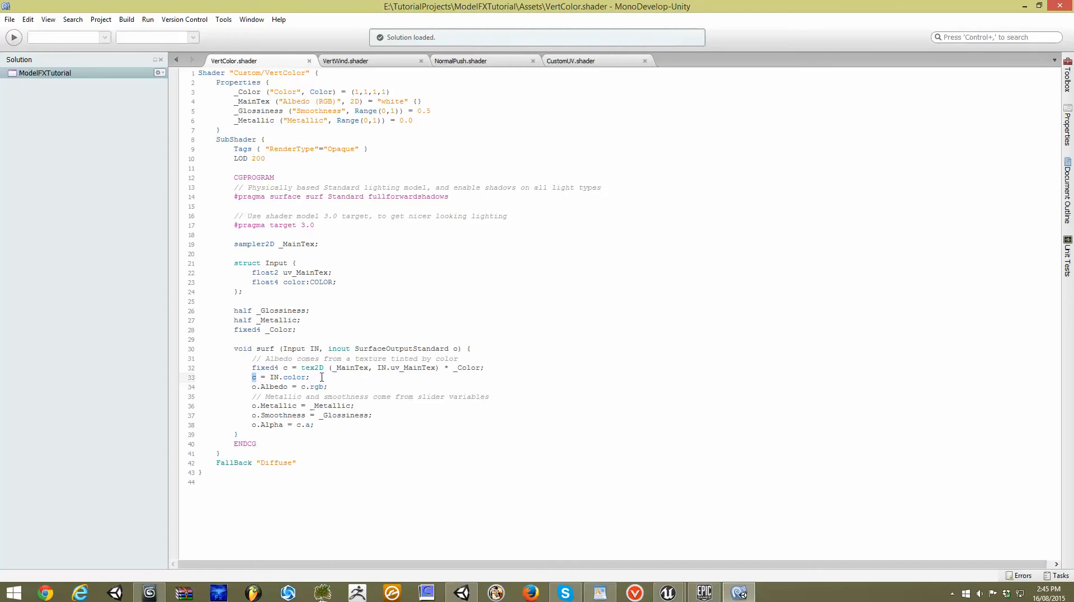
left_click(259, 386)
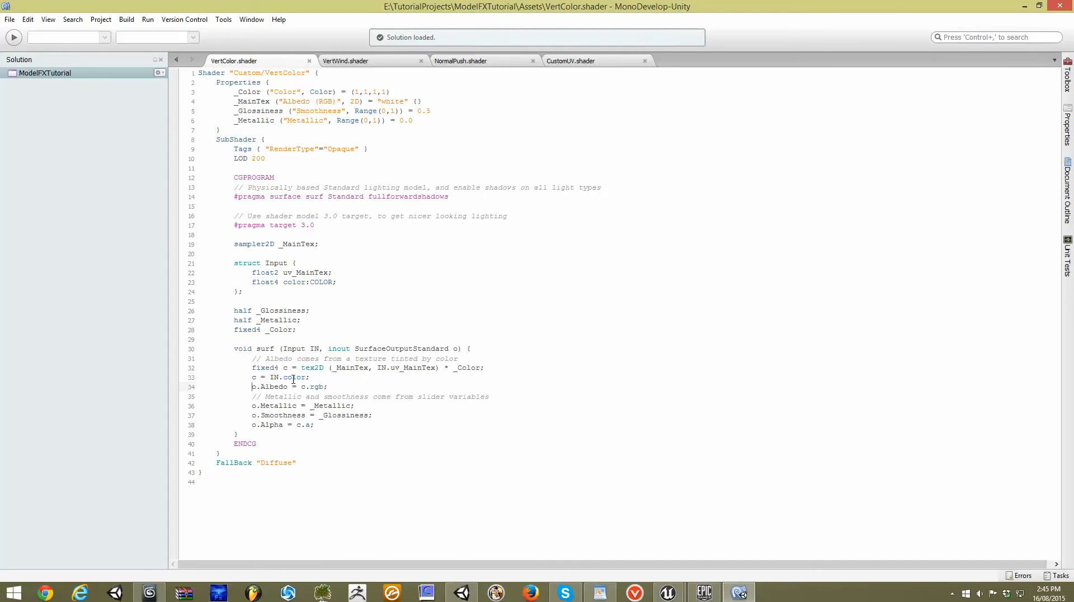
mouse_move(303, 388)
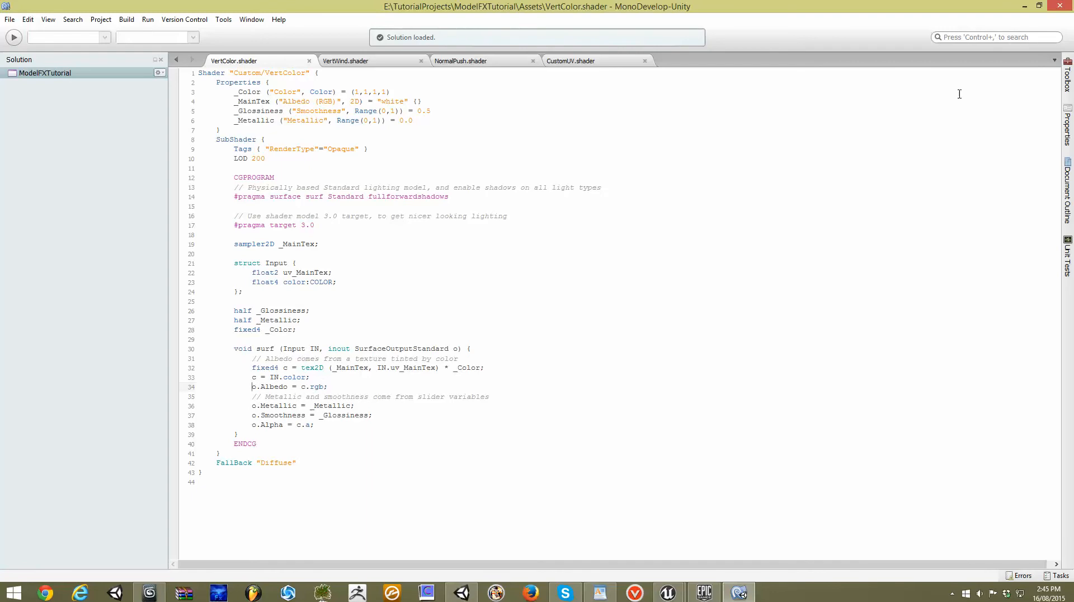
left_click(460, 592)
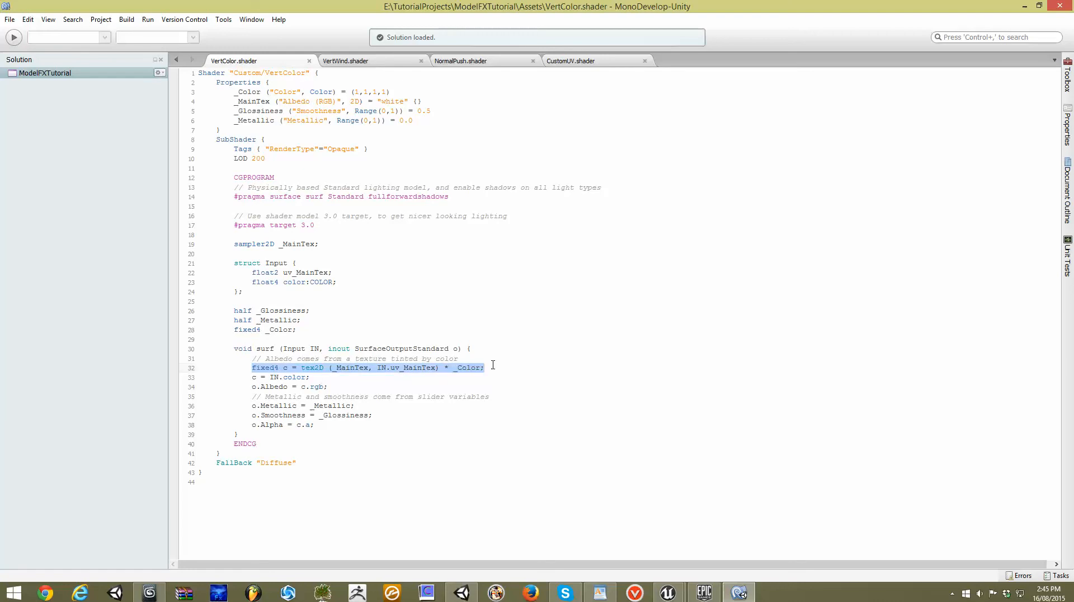
Step: Remove the tex2D line and declare c as float4 from IN.color
key("Delete")
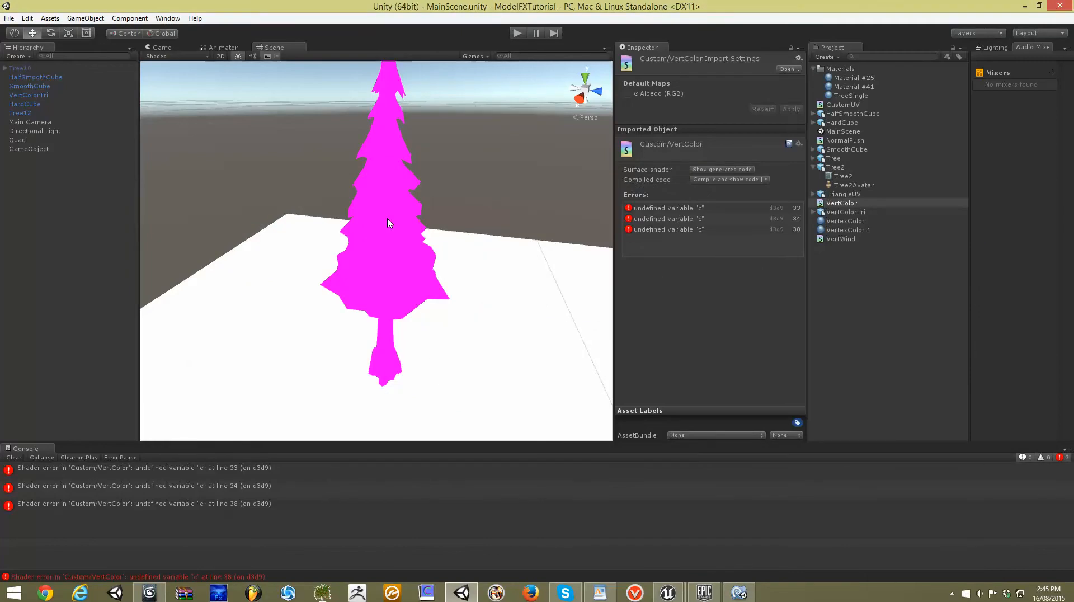
left_click(21, 113)
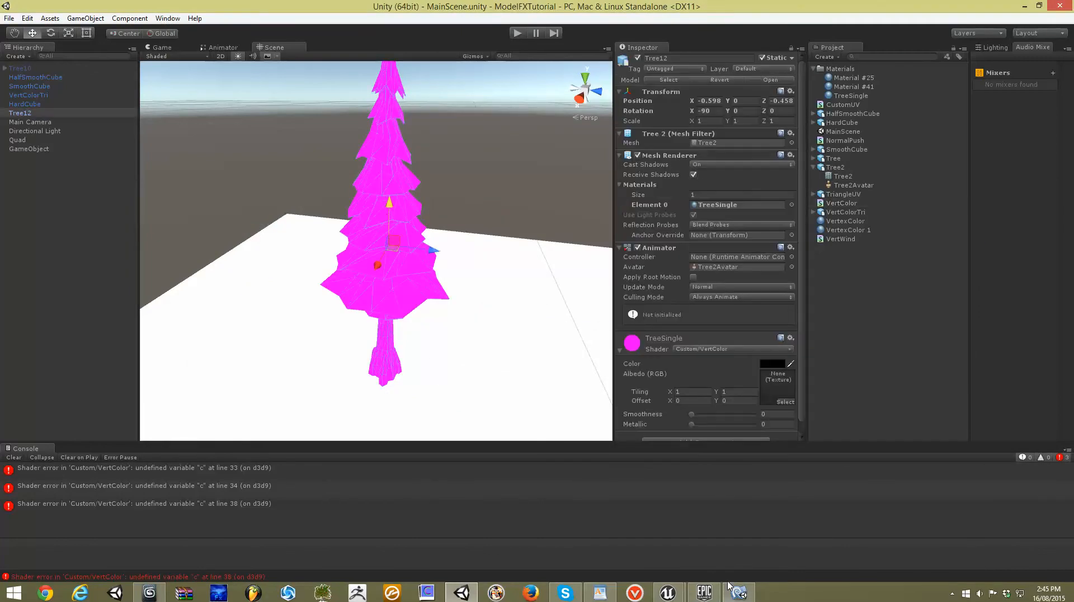
left_click(738, 592)
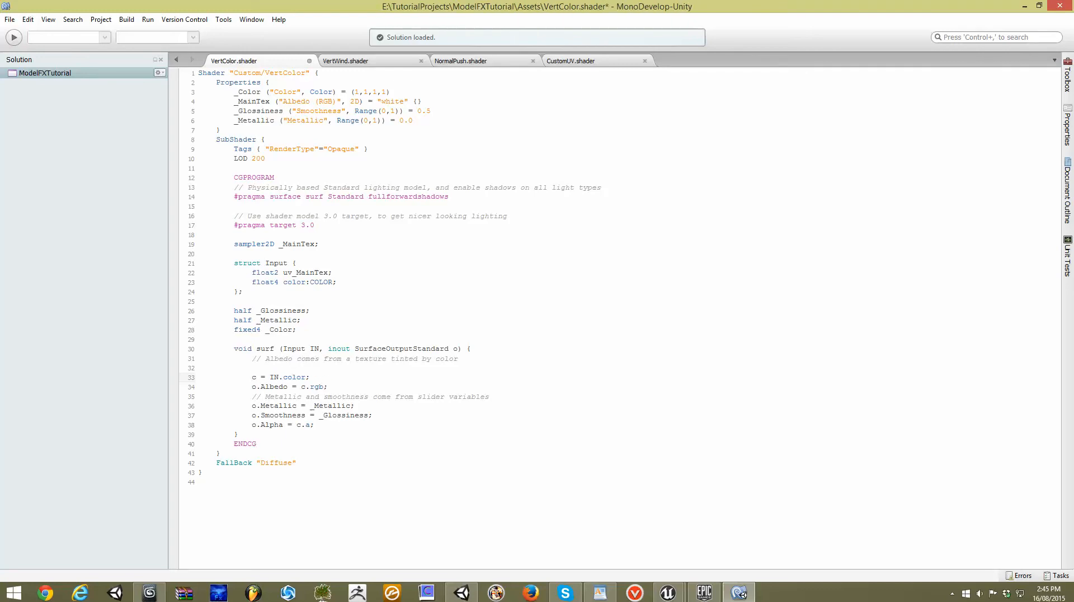
type("float4")
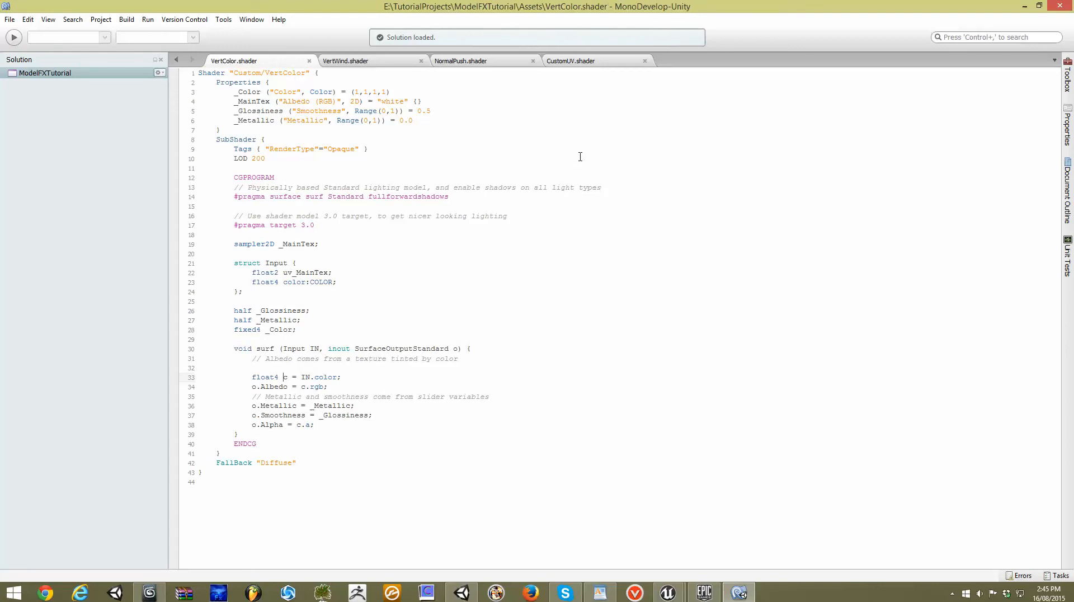
left_click(461, 593)
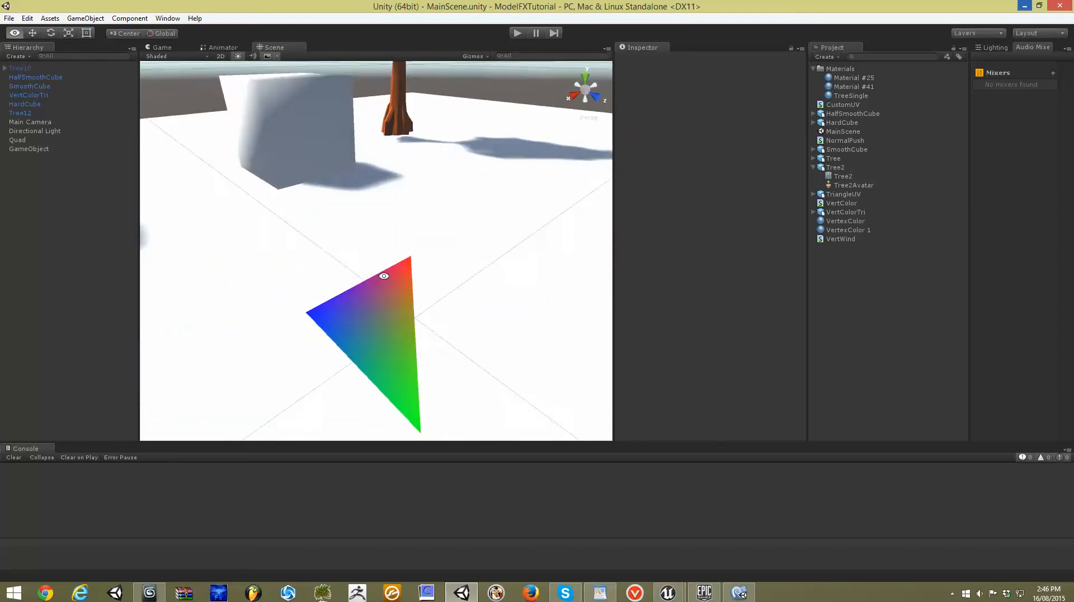
left_click(29, 94)
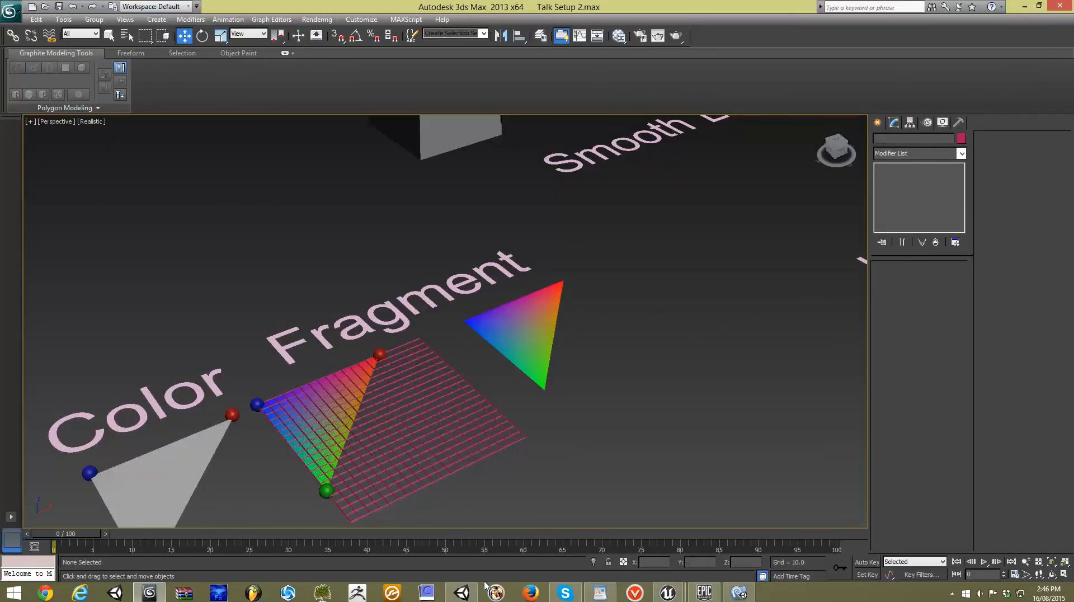
left_click(461, 592)
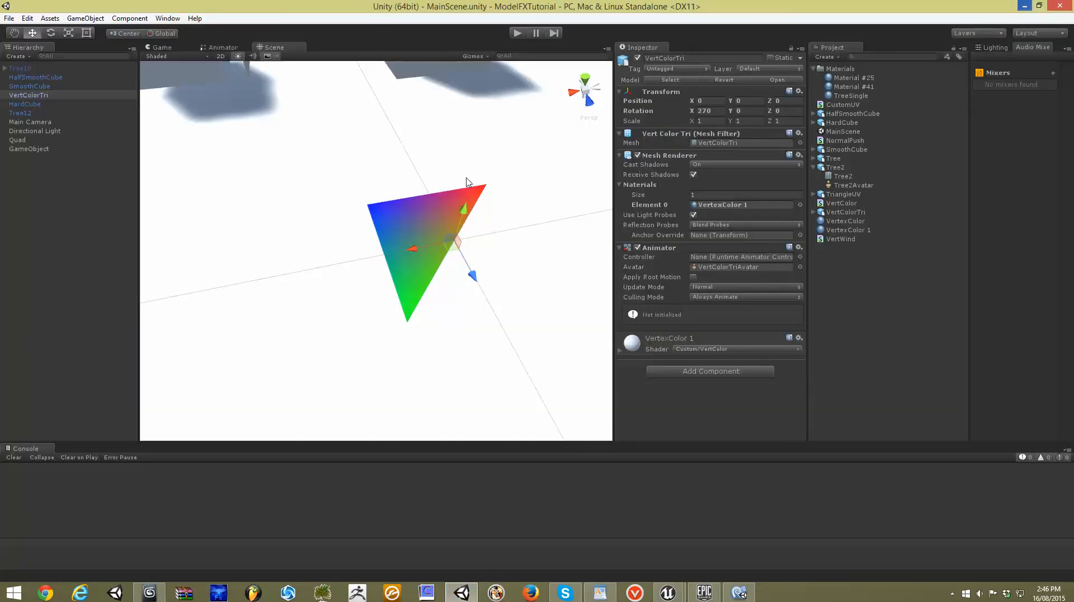
mouse_move(463, 223)
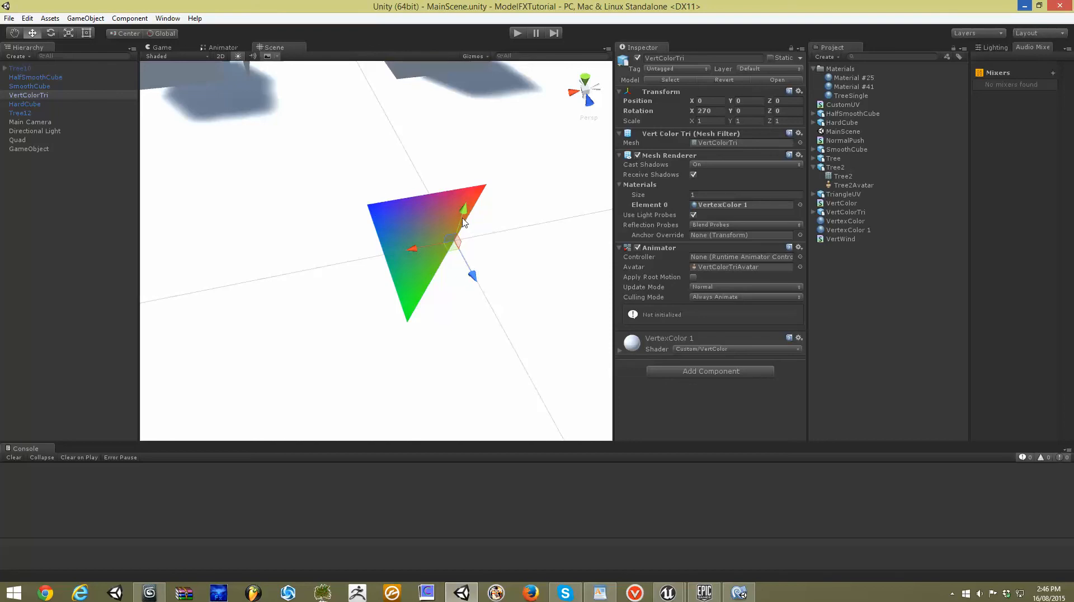
mouse_move(459, 219)
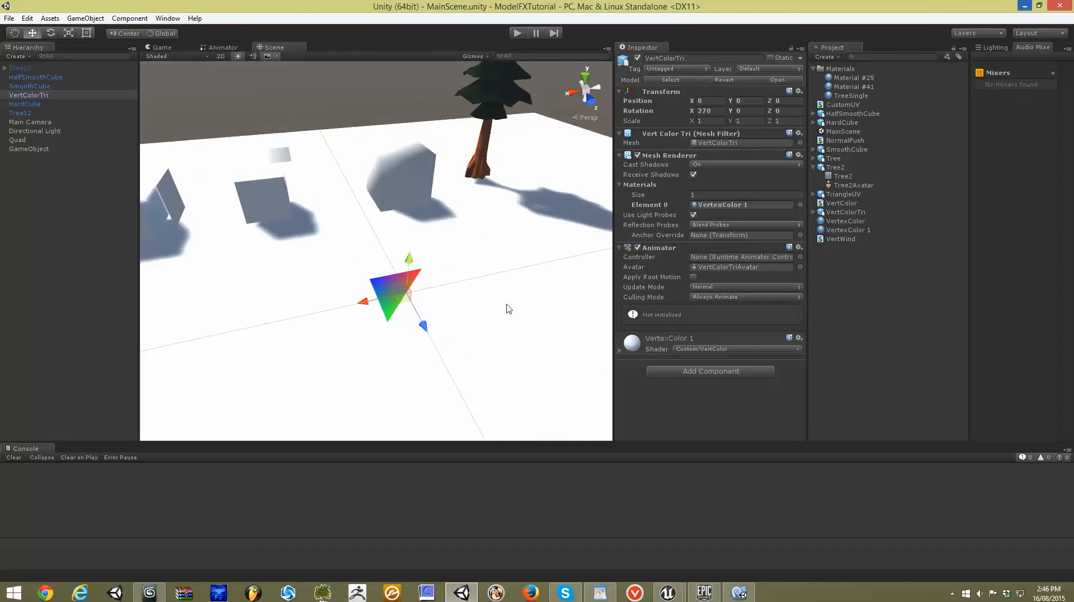
left_click(704, 593)
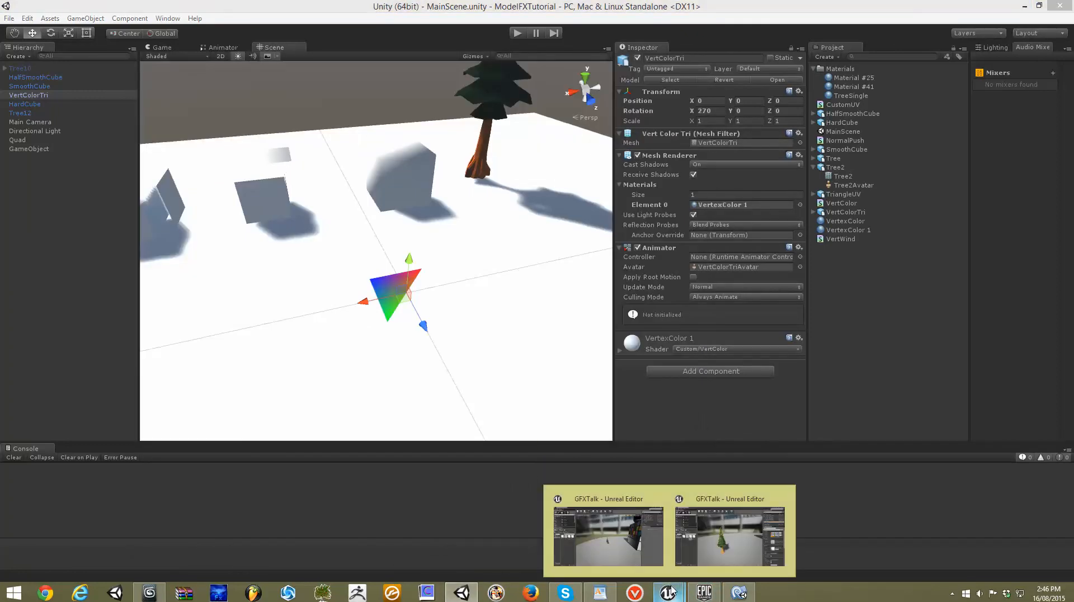
left_click(729, 536)
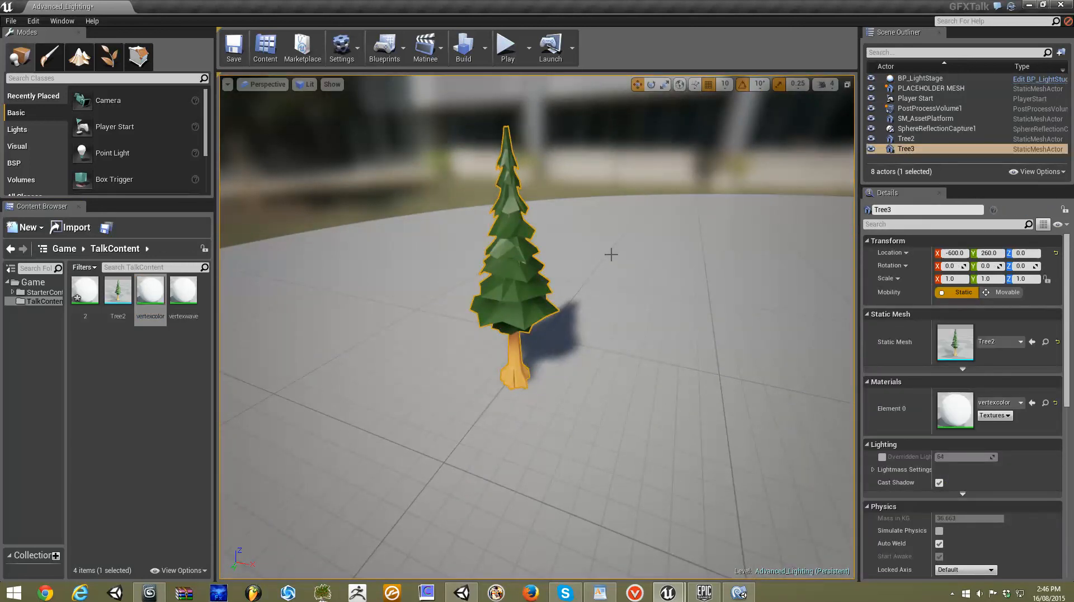
mouse_move(954, 411)
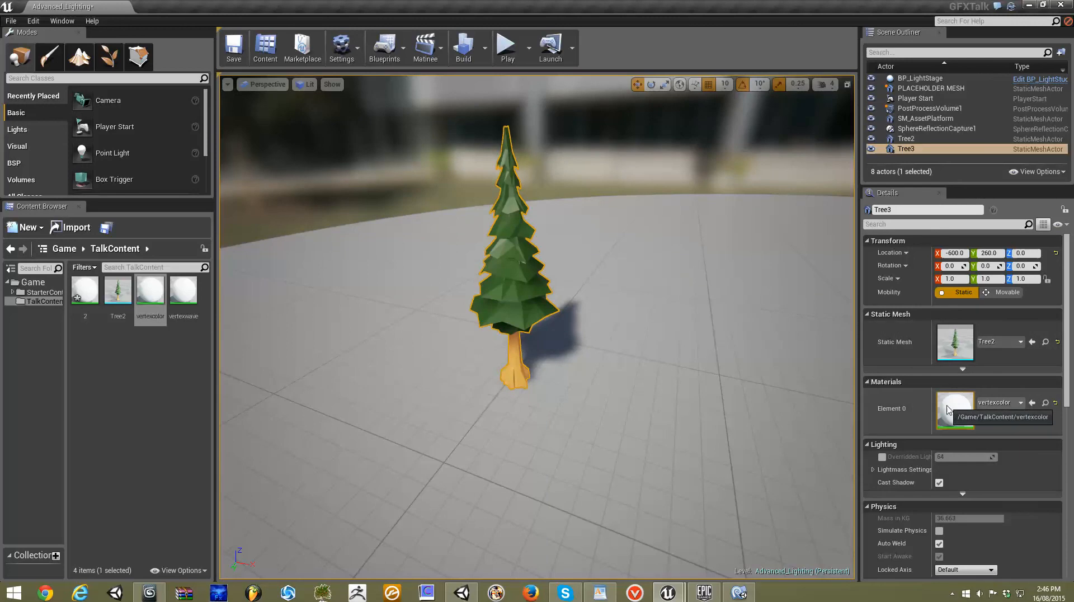
double_click(955, 403)
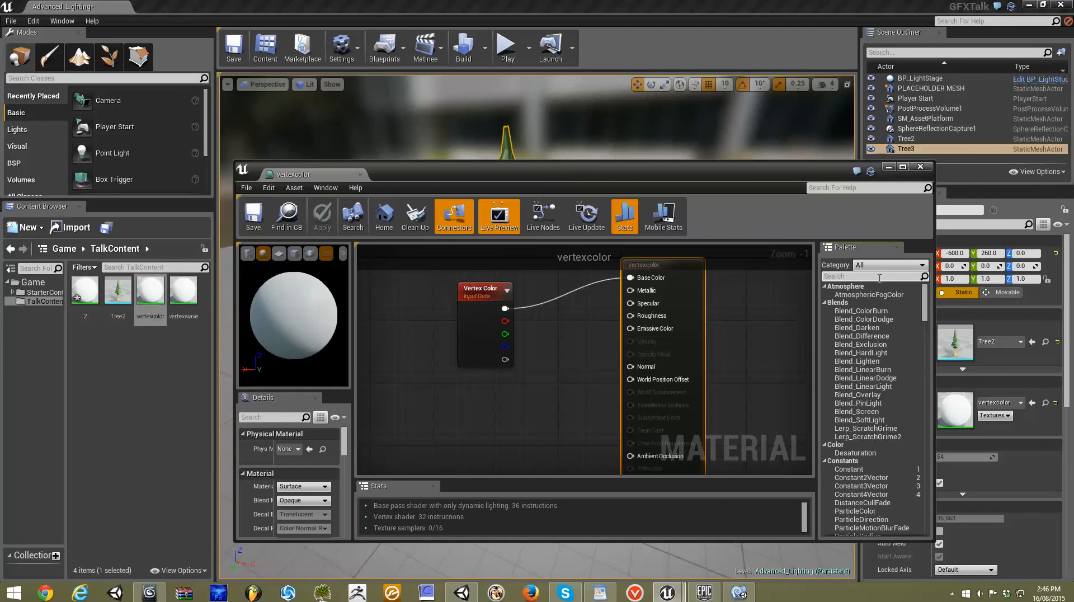
type("Verte")
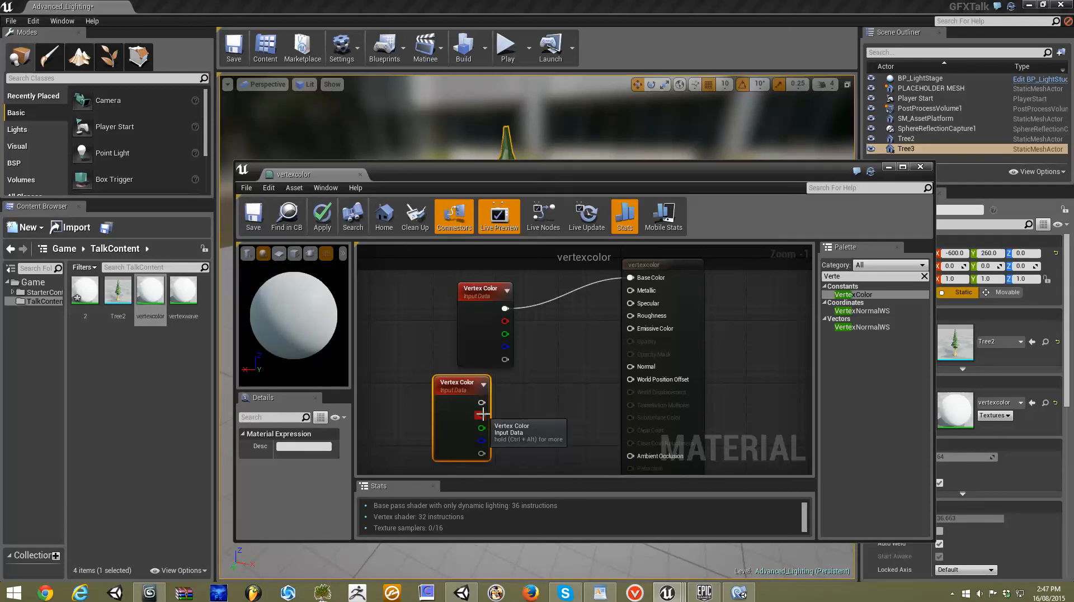
mouse_move(504, 314)
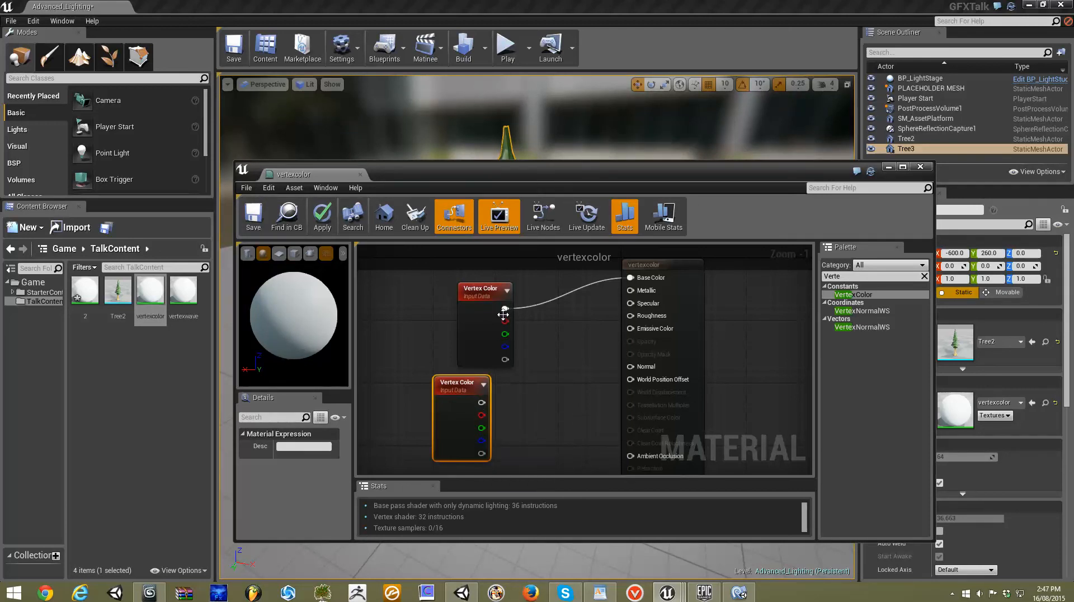
mouse_move(922, 166)
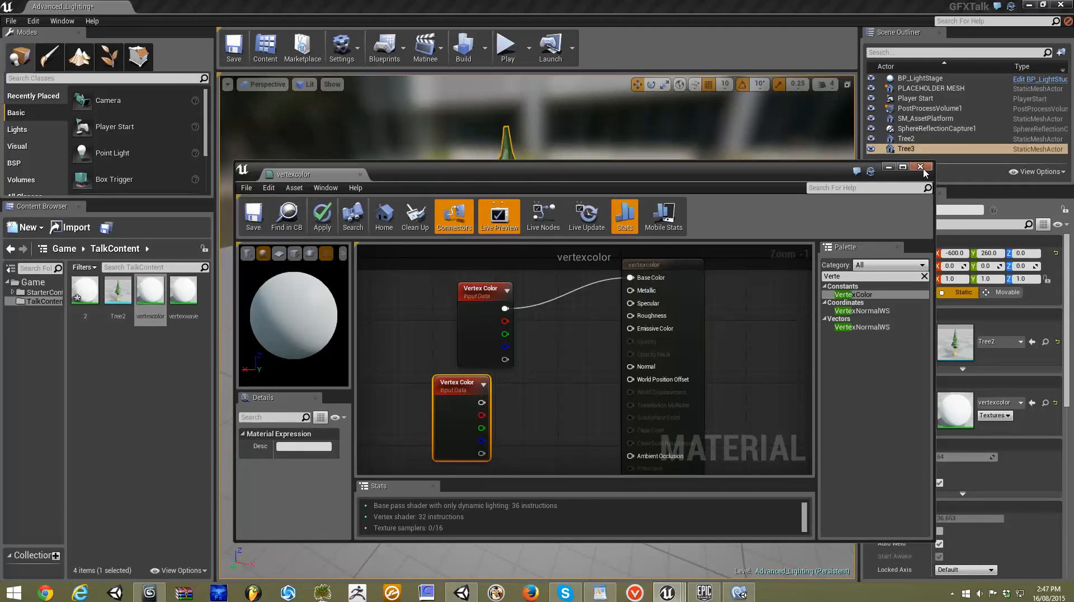
left_click(921, 166)
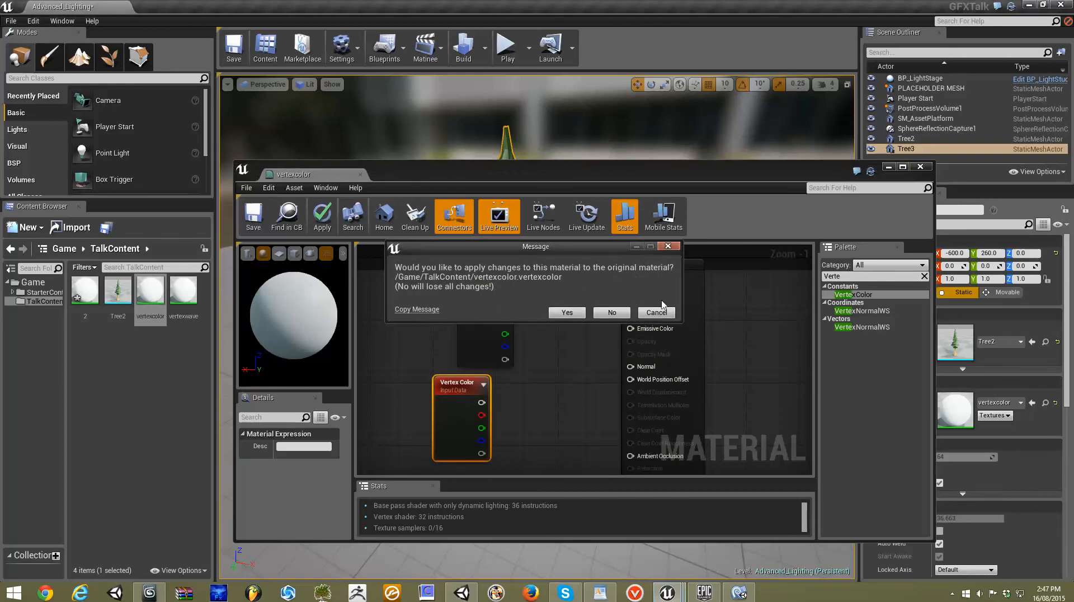
left_click(610, 312)
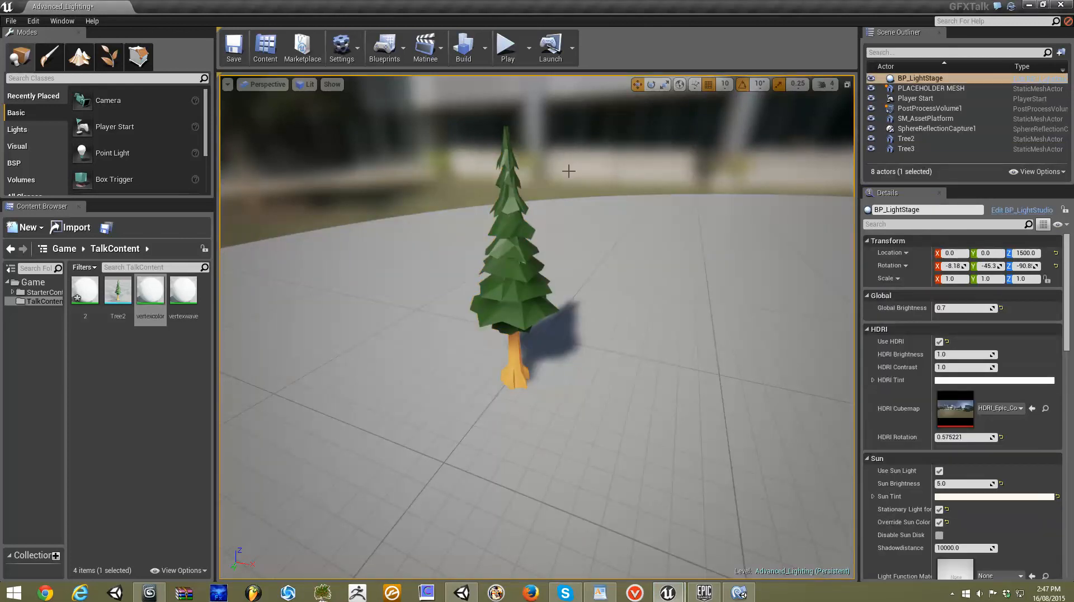
left_click(906, 149)
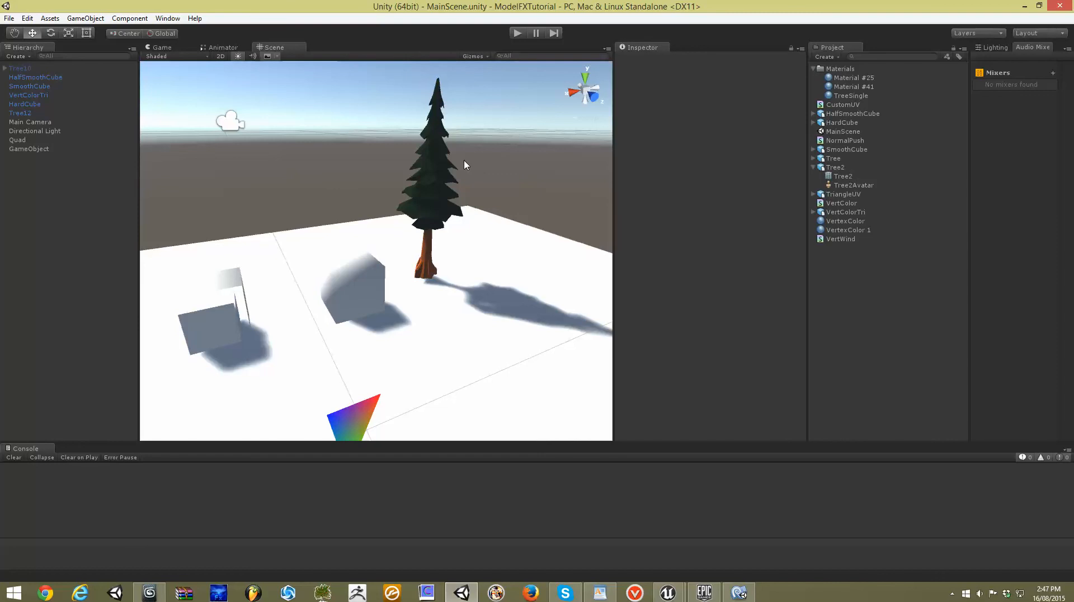
Step: Select the low-poly vertex-coloured tree in the Unity Scene view
left_click(20, 113)
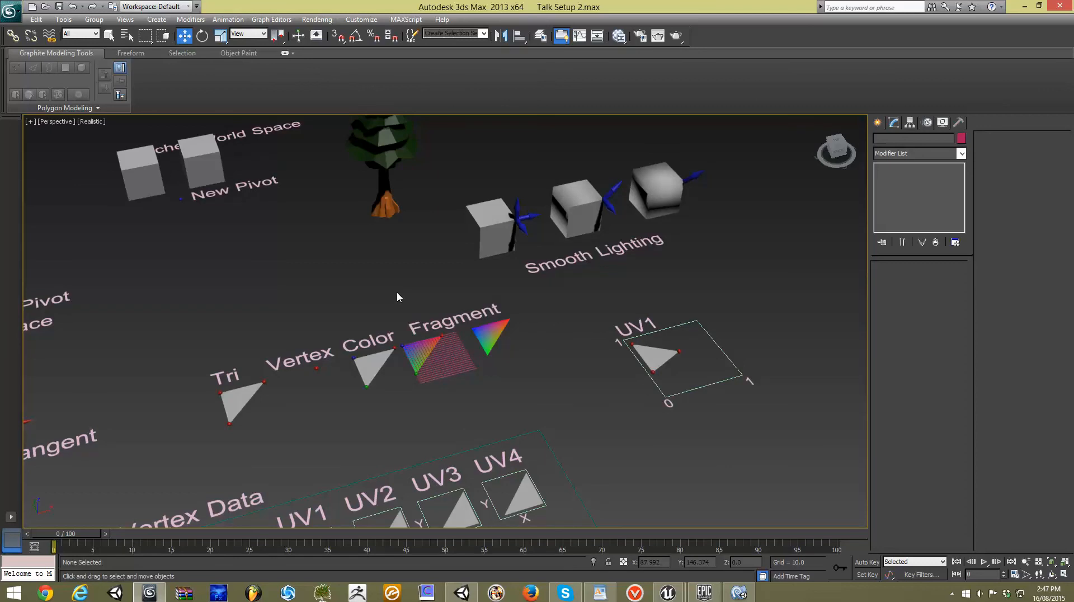
mouse_move(485, 305)
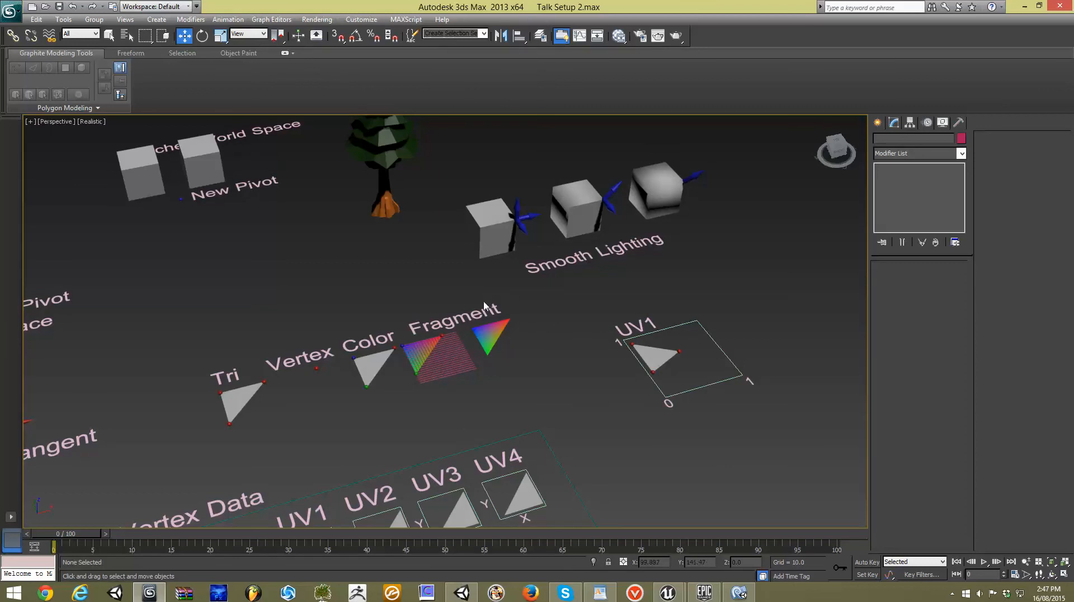